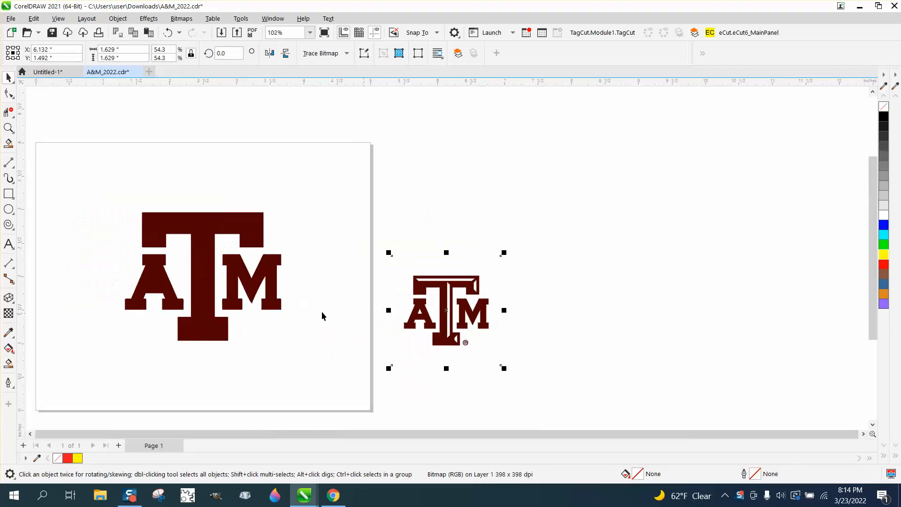
mouse_move(206, 265)
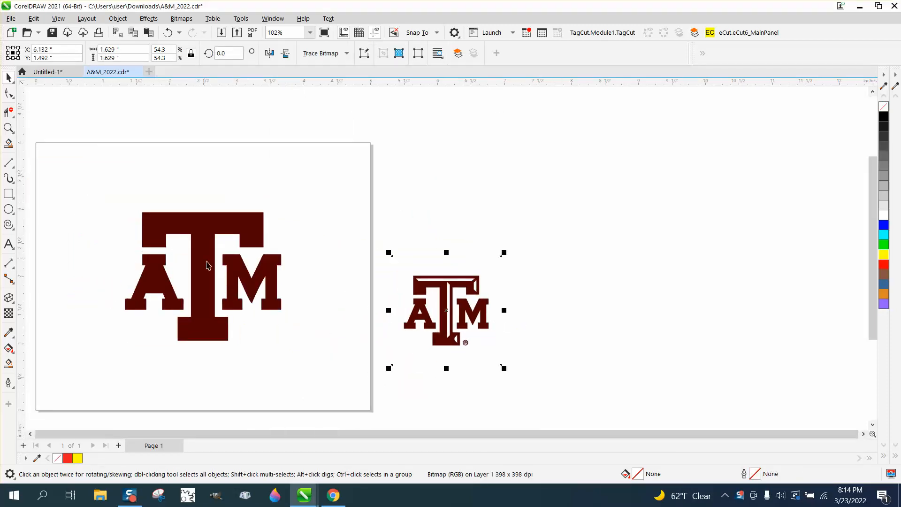
mouse_move(222, 262)
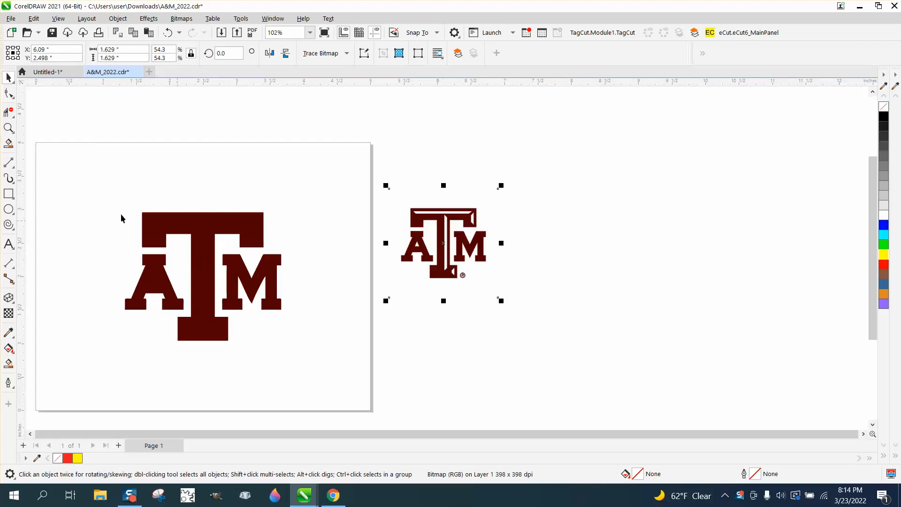
Marquee-zoom in on the bitmap A&M logo and return to the Pick tool.
left_click(8, 128)
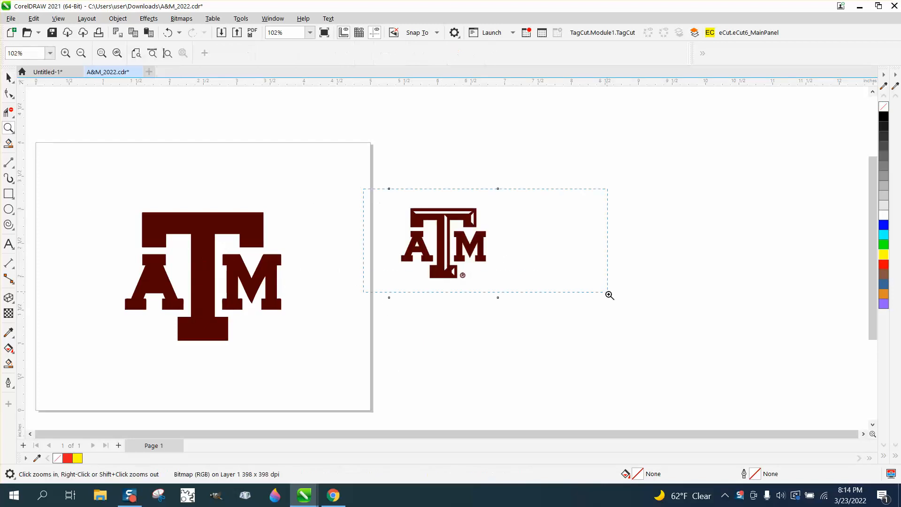
left_click(609, 295)
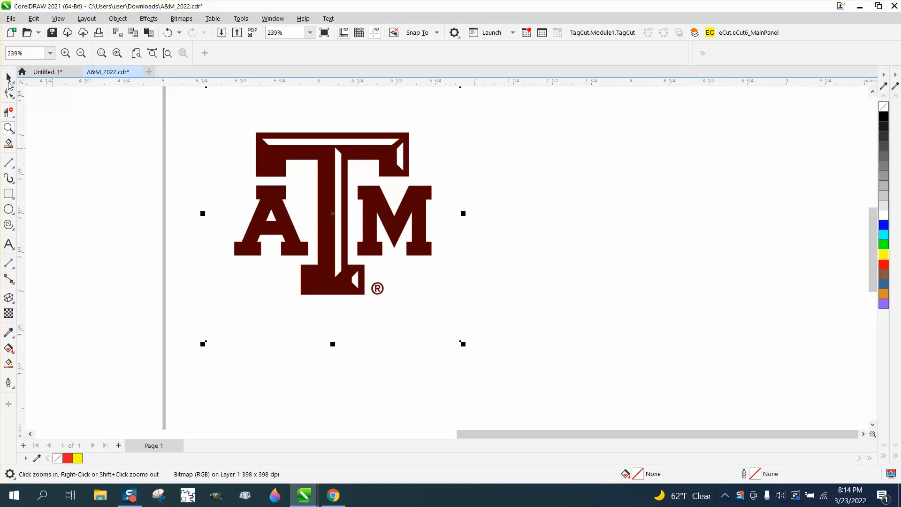
left_click(8, 78)
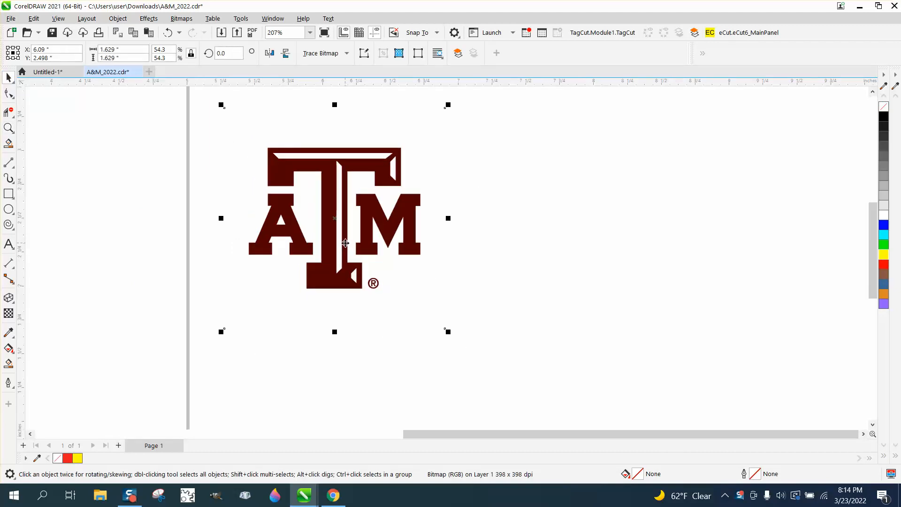
mouse_move(314, 152)
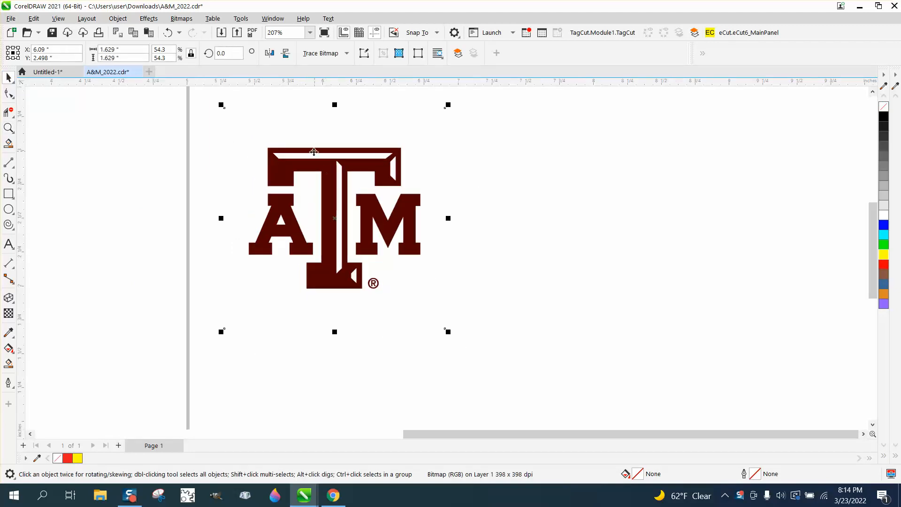
mouse_move(309, 63)
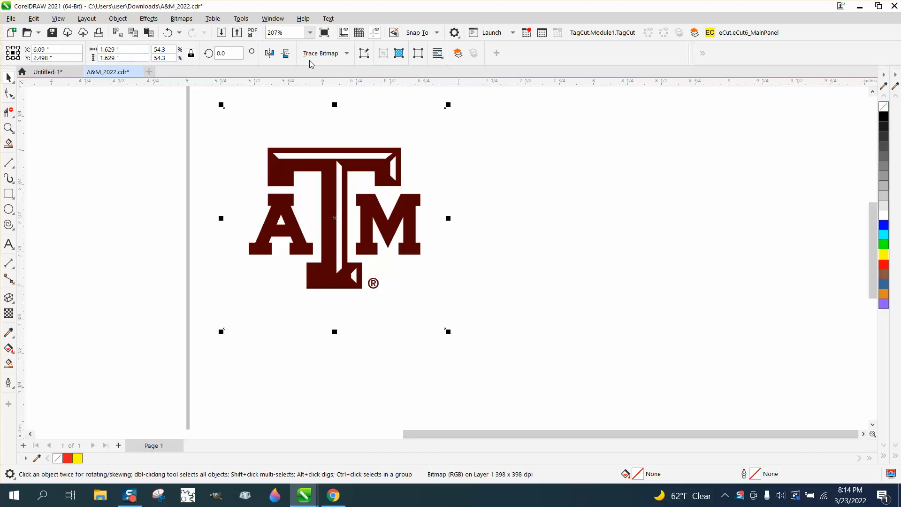
Run Trace Bitmap > Outline Trace > Clipart and accept the PowerTRACE result.
left_click(345, 52)
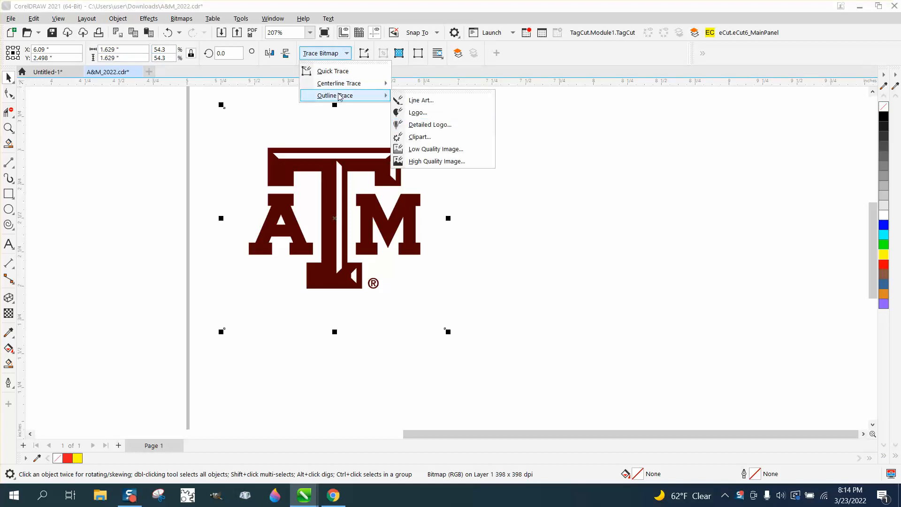
left_click(420, 137)
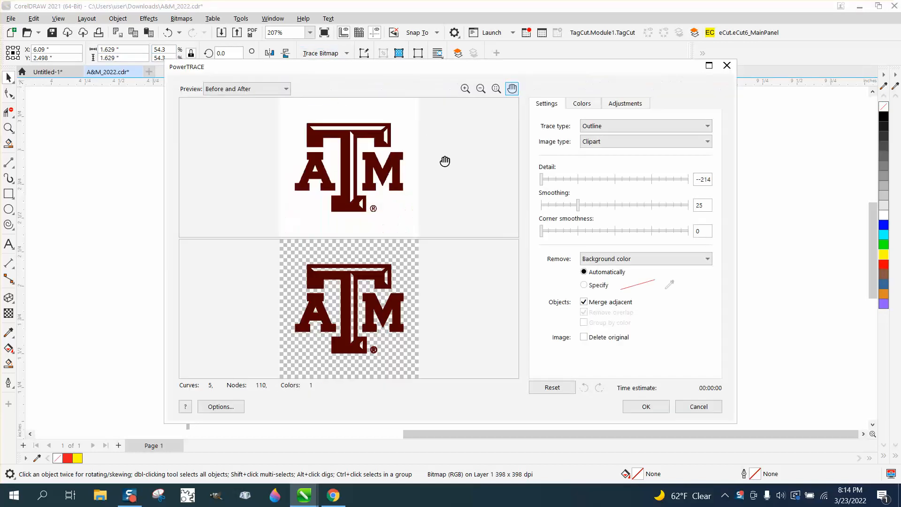
left_click(644, 407)
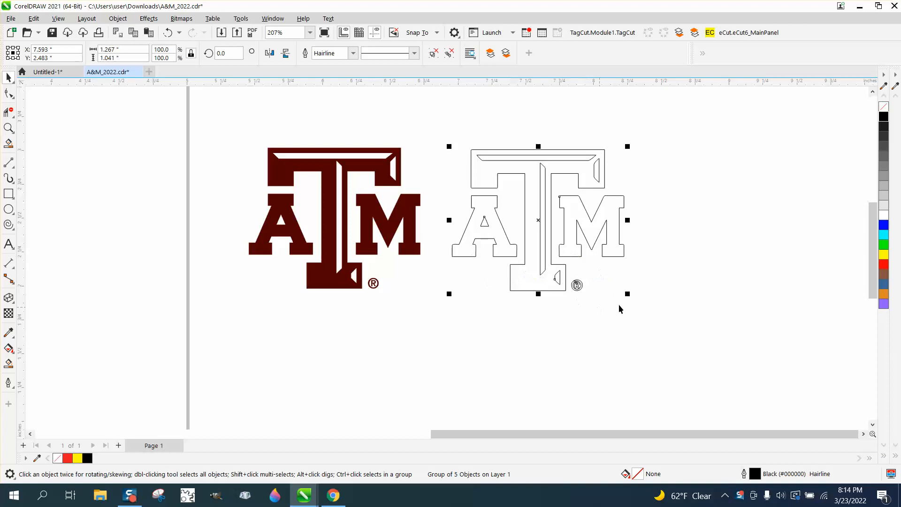
Give the traced outline a red stroke, ungroup its five curves, and zoom in on the letters.
left_click(884, 264)
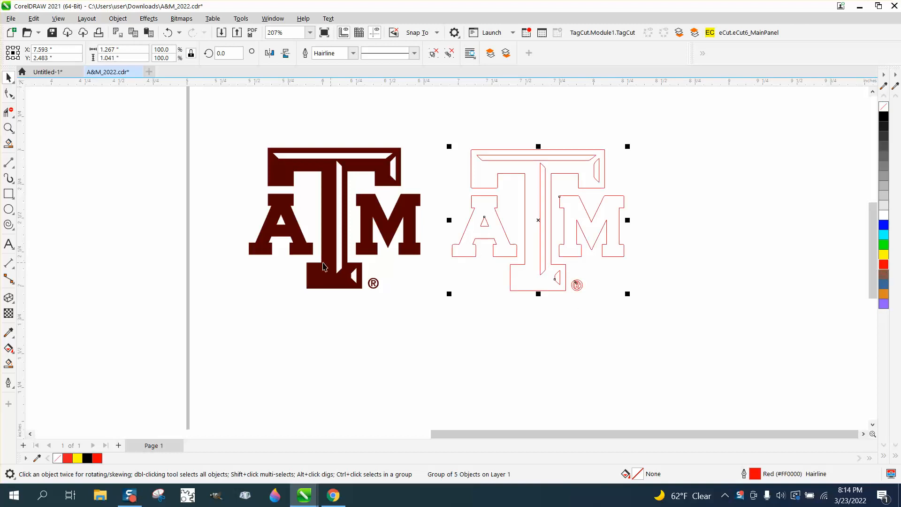
left_click(117, 18)
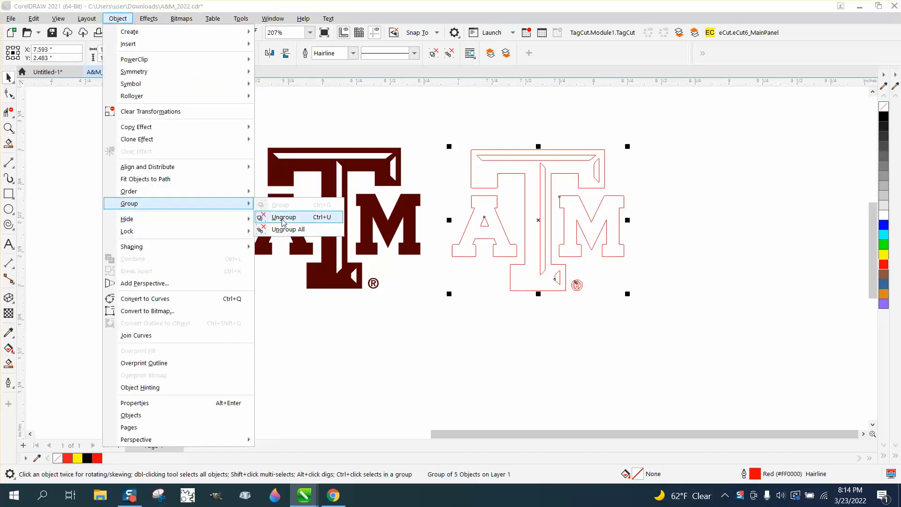
left_click(283, 217)
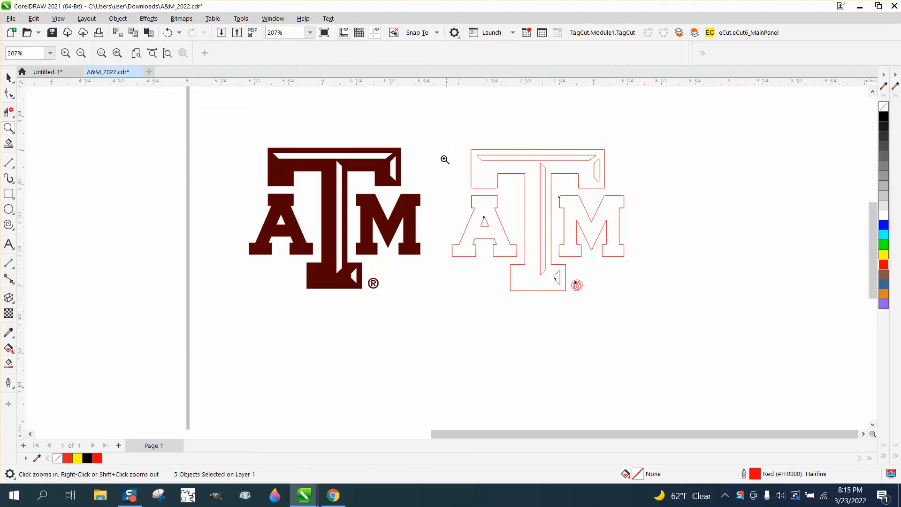
left_click(444, 160)
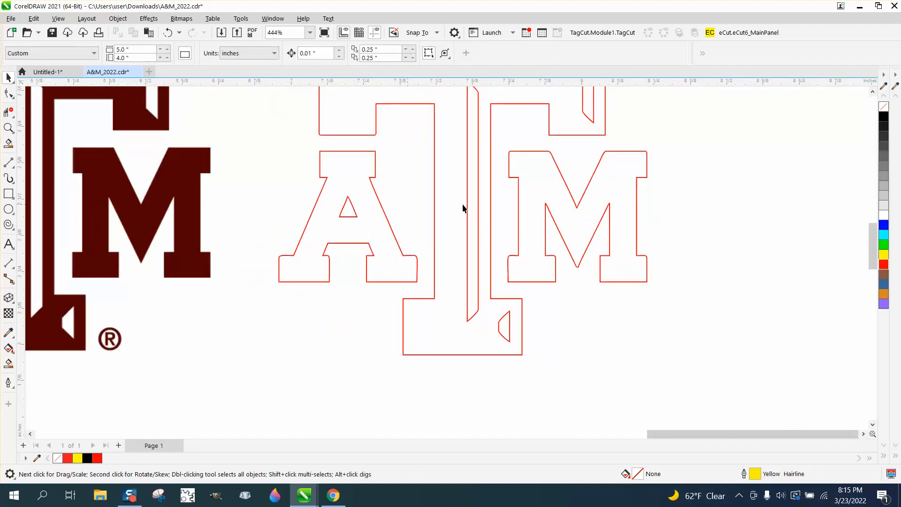
mouse_move(363, 170)
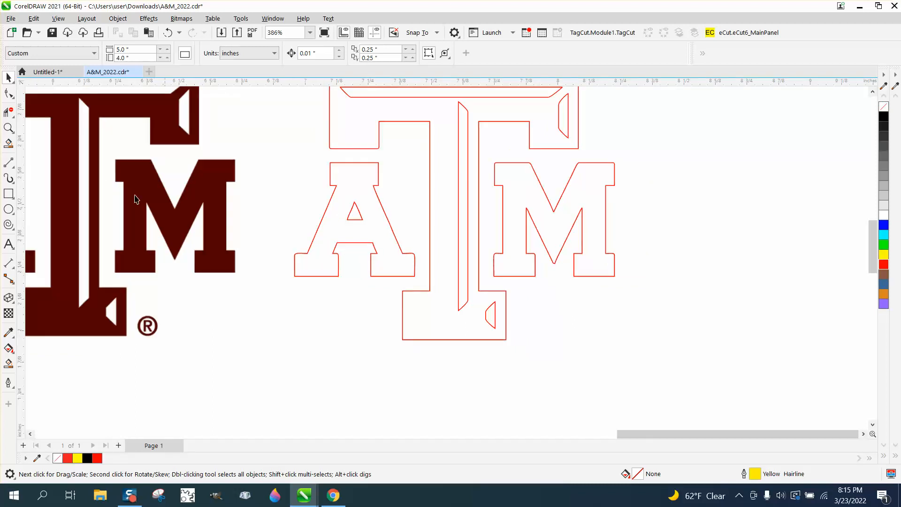
left_click(10, 128)
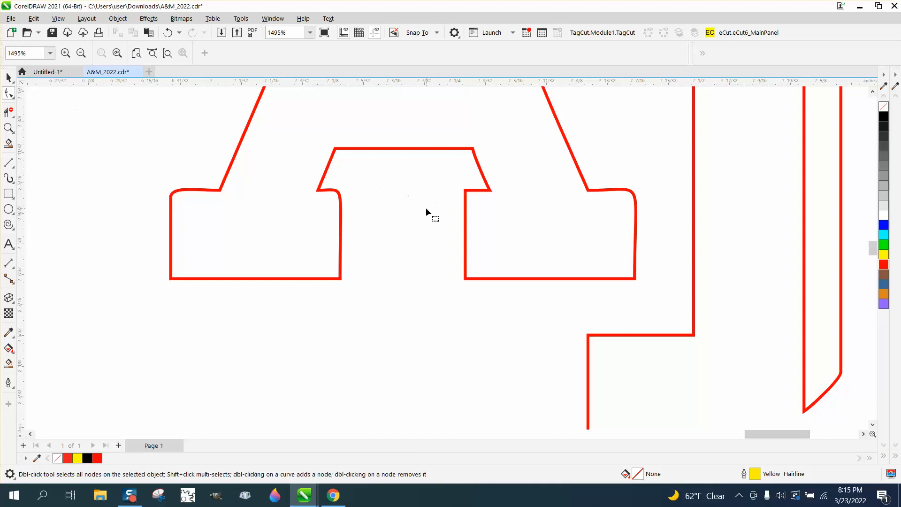
mouse_move(636, 195)
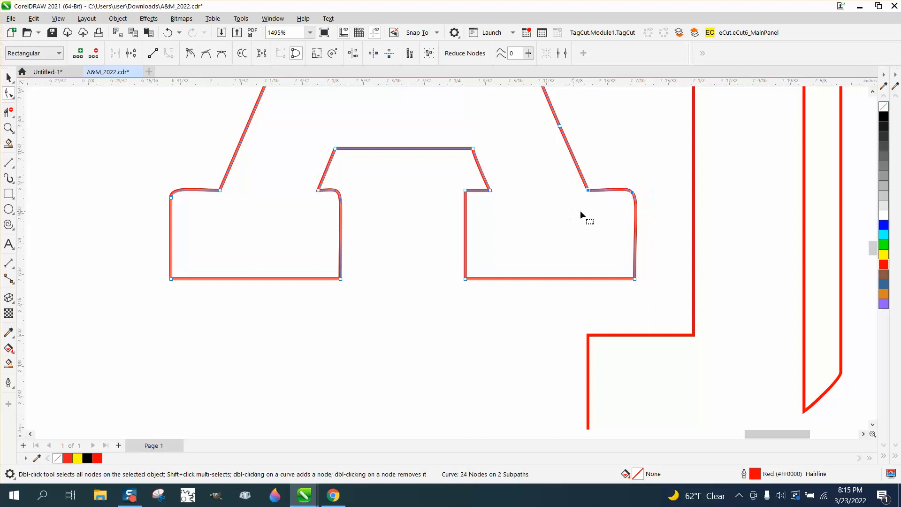
Convert two rounded corner segments on the A's base To Line and delete the stray node.
right_click(632, 193)
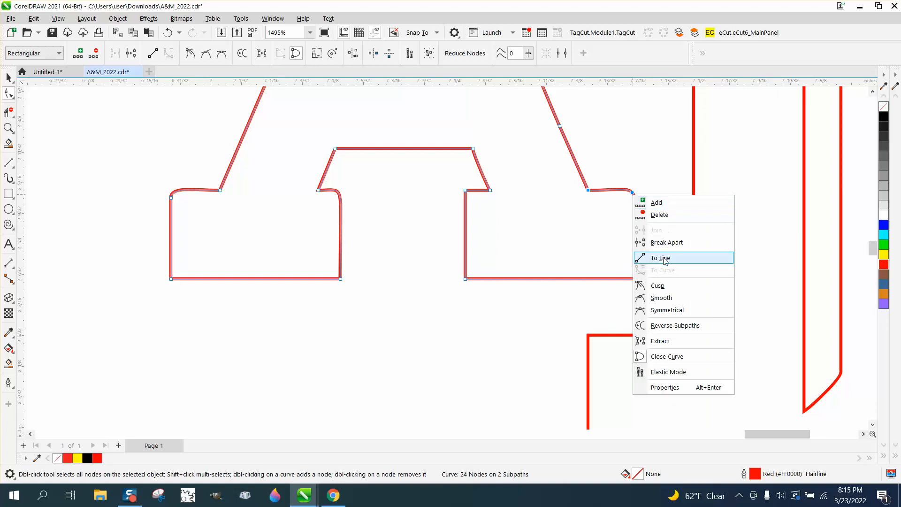
left_click(660, 257)
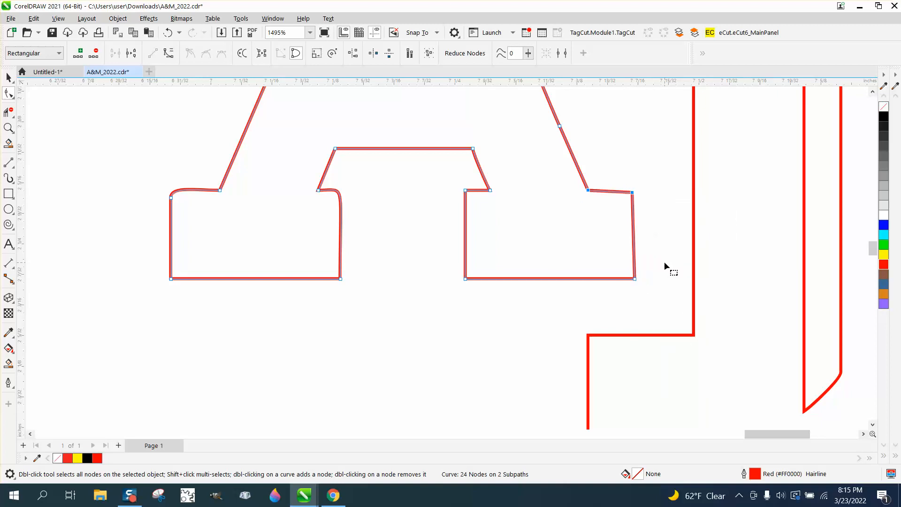
mouse_move(542, 201)
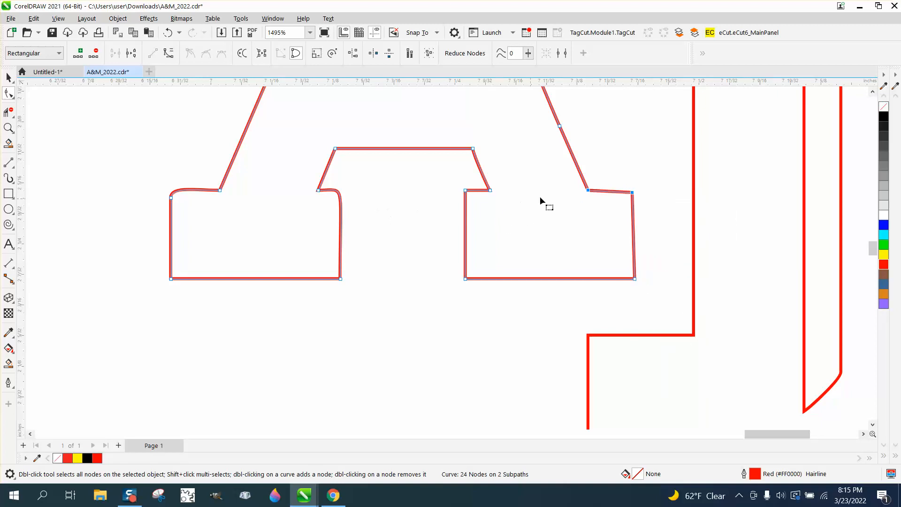
mouse_move(336, 192)
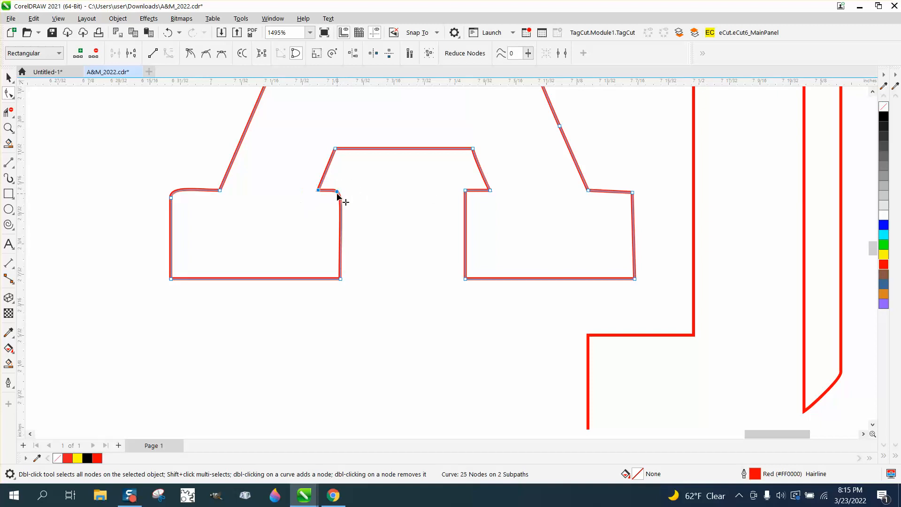
right_click(336, 192)
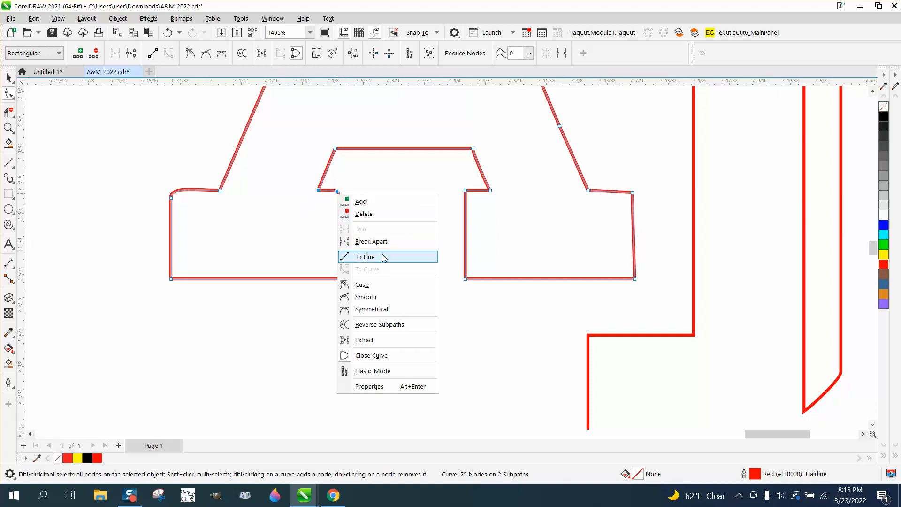
left_click(365, 257)
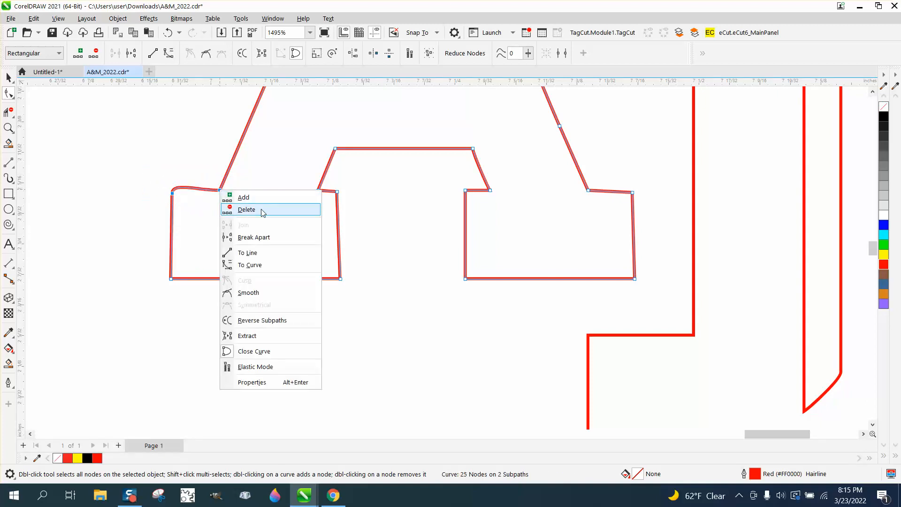
left_click(246, 210)
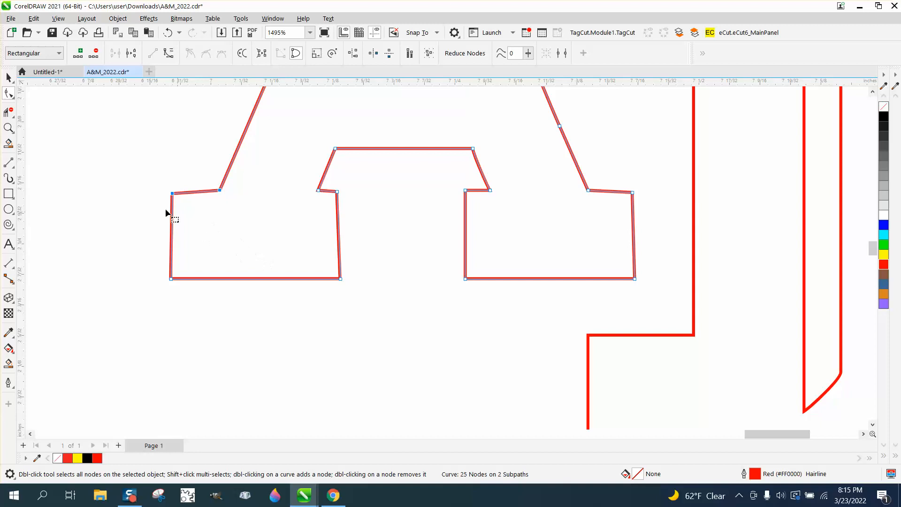
mouse_move(149, 177)
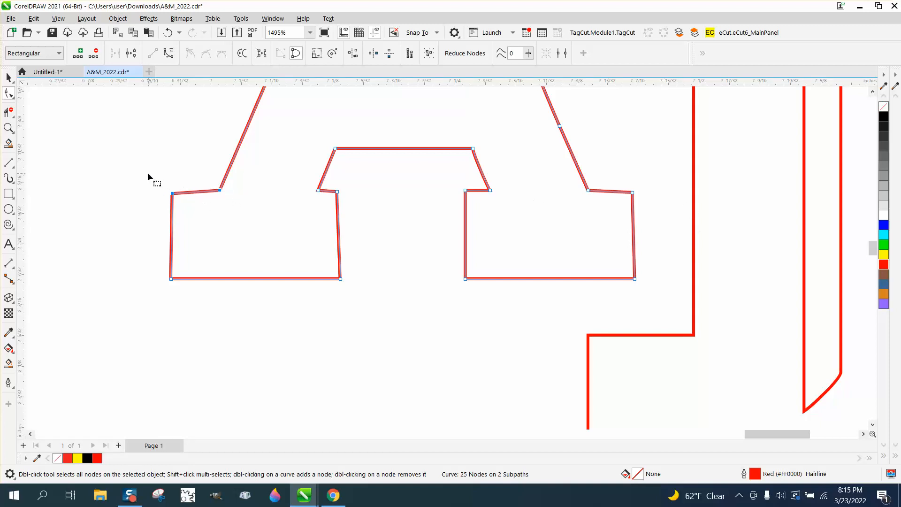
mouse_move(531, 173)
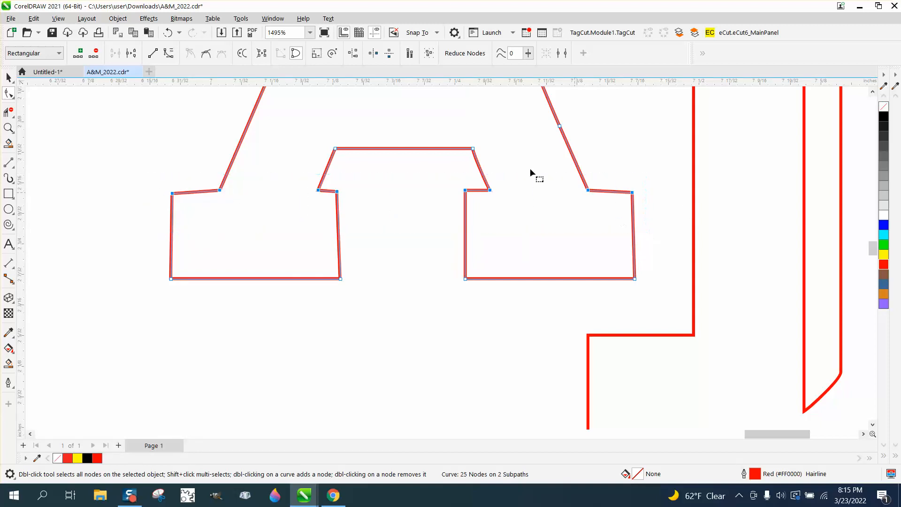
mouse_move(352, 52)
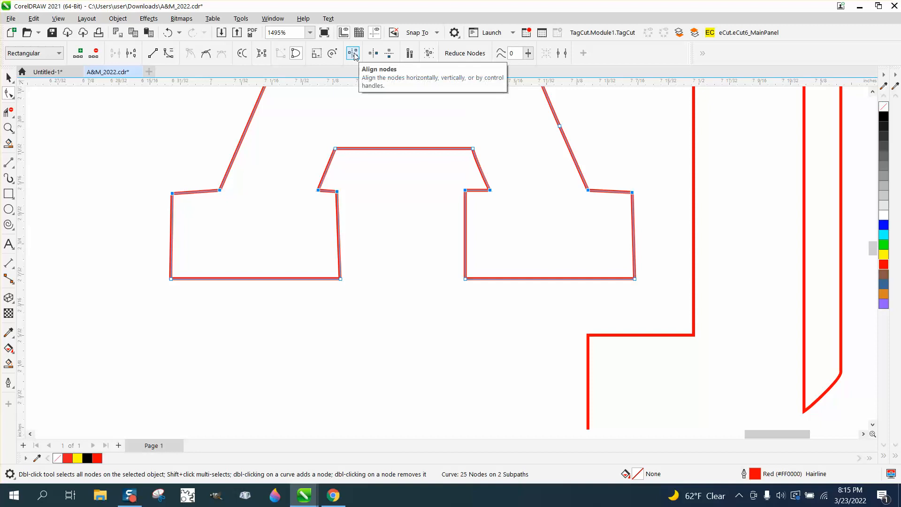
Align the two selected nodes with Align Vertical only so the A's inner foot edge is vertical.
left_click(352, 53)
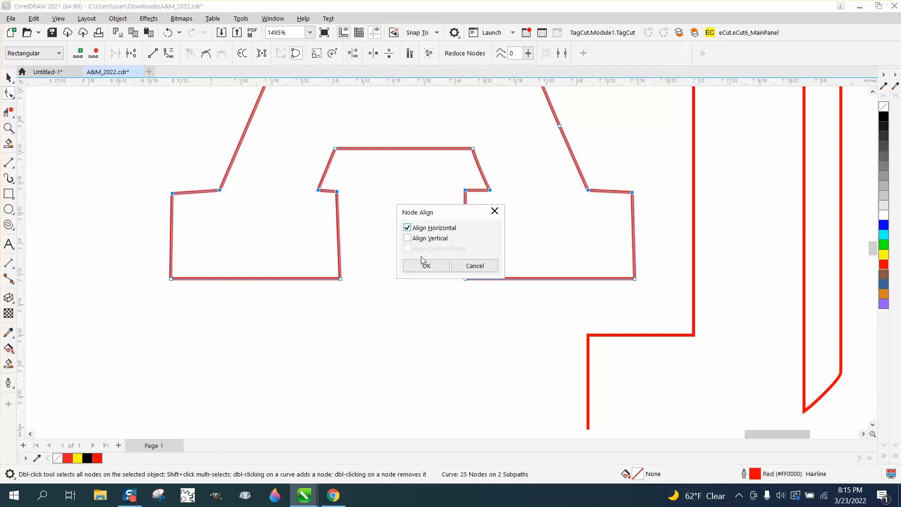
left_click(427, 265)
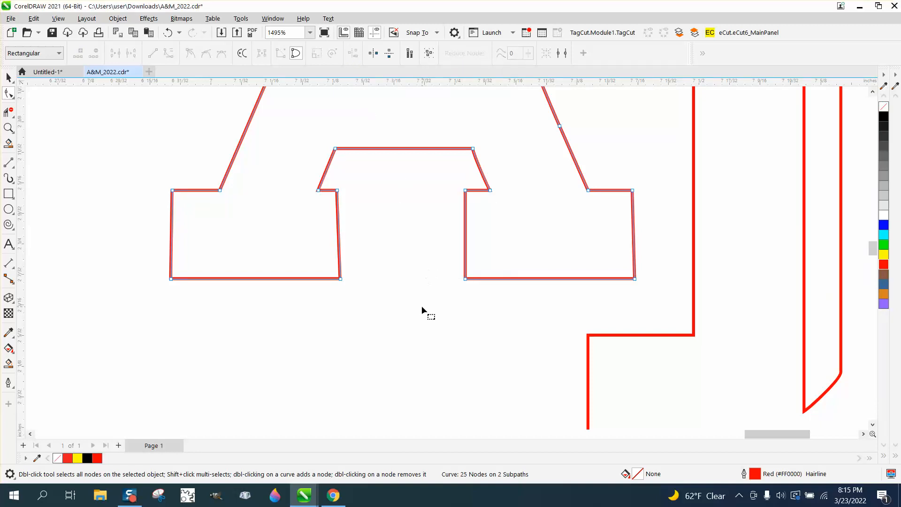
mouse_move(429, 259)
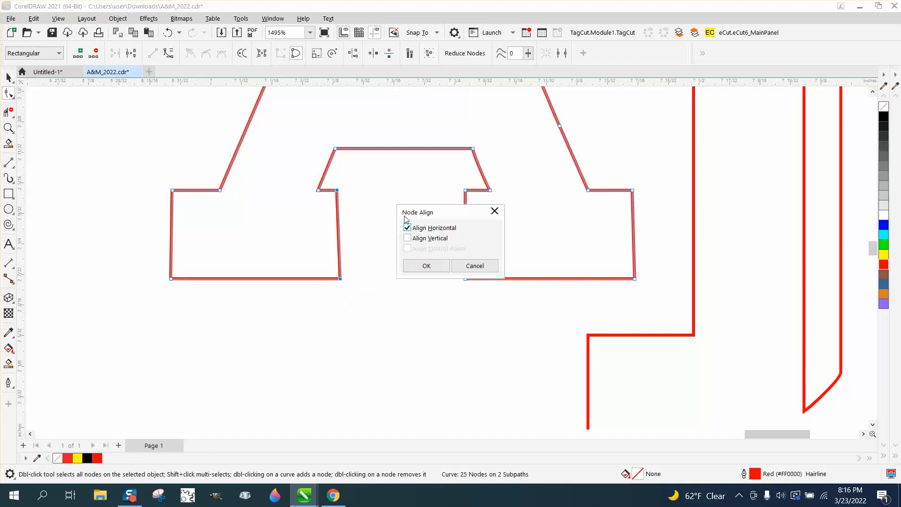
left_click(407, 238)
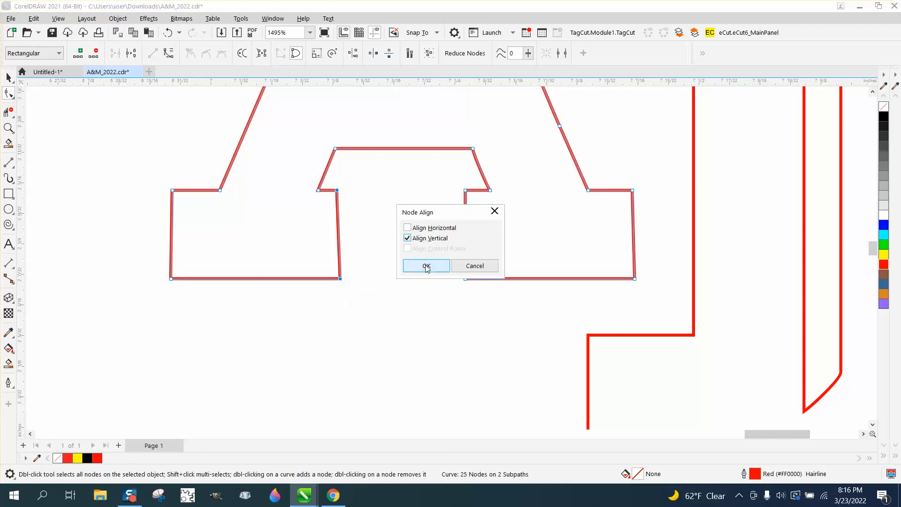
left_click(426, 265)
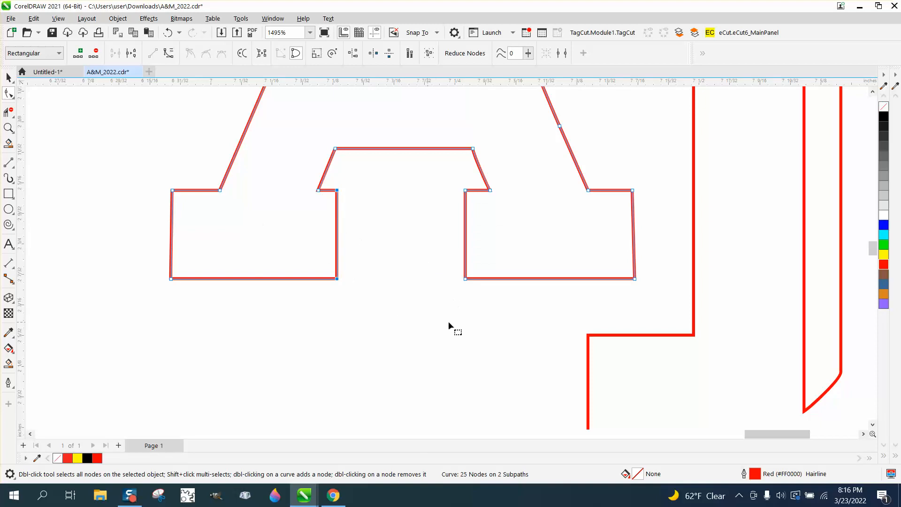
Convert the curved segments on the A's right foot To Line, leaving the outline at 23 nodes.
scroll("down", 3)
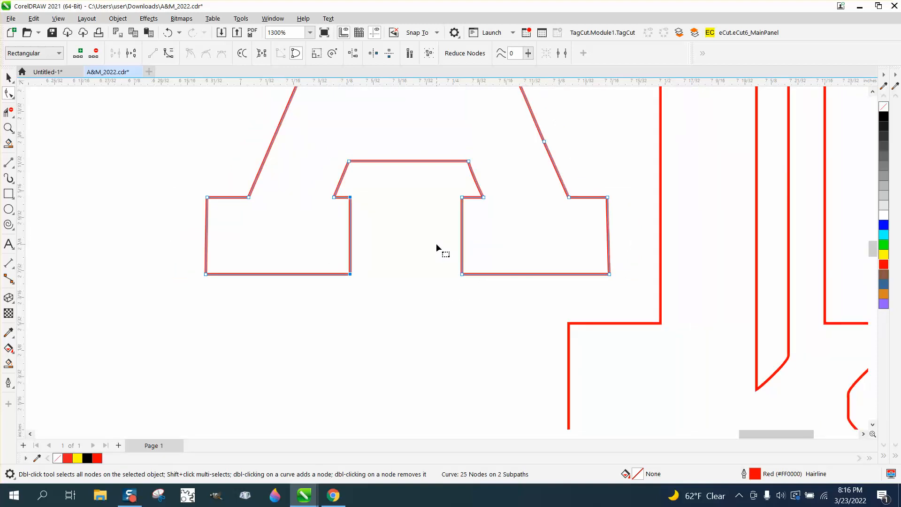
mouse_move(442, 279)
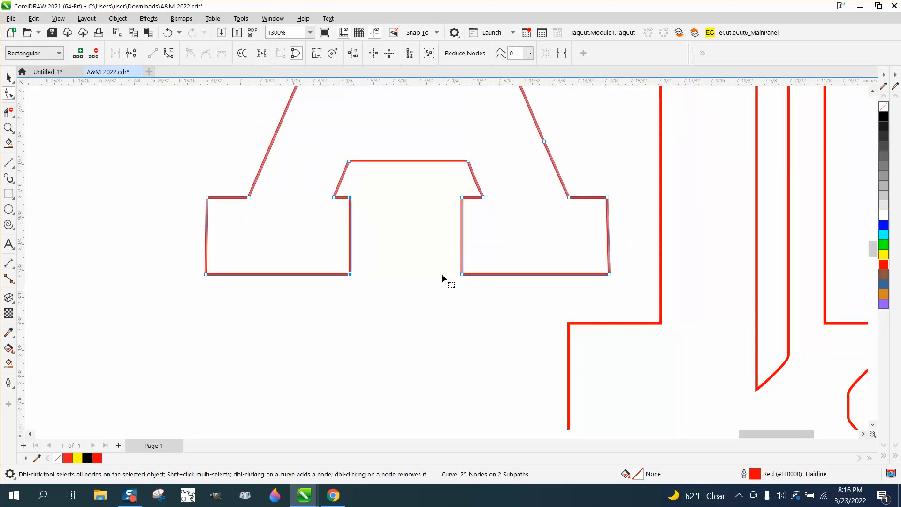
mouse_move(451, 157)
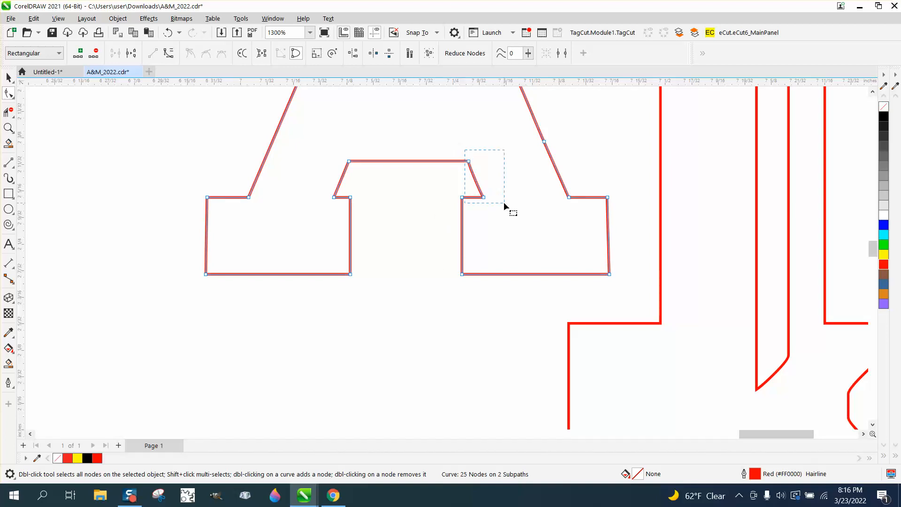
right_click(484, 201)
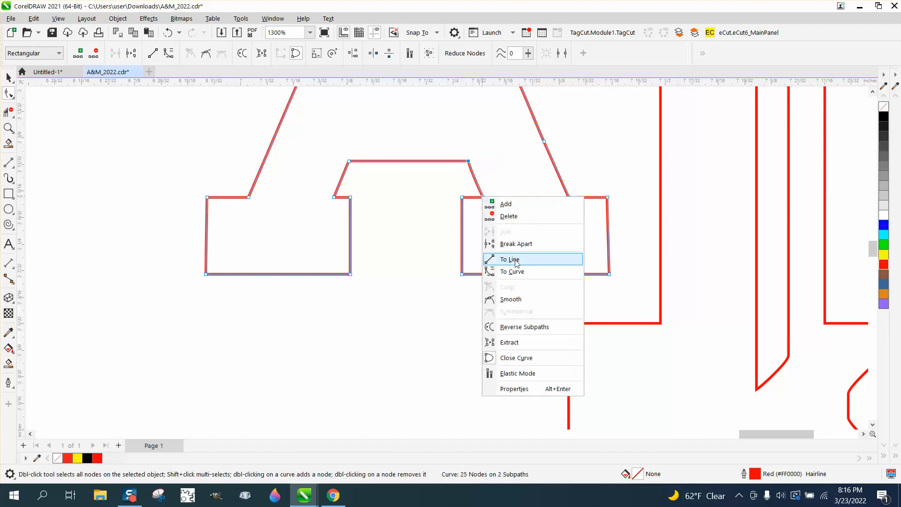
left_click(510, 259)
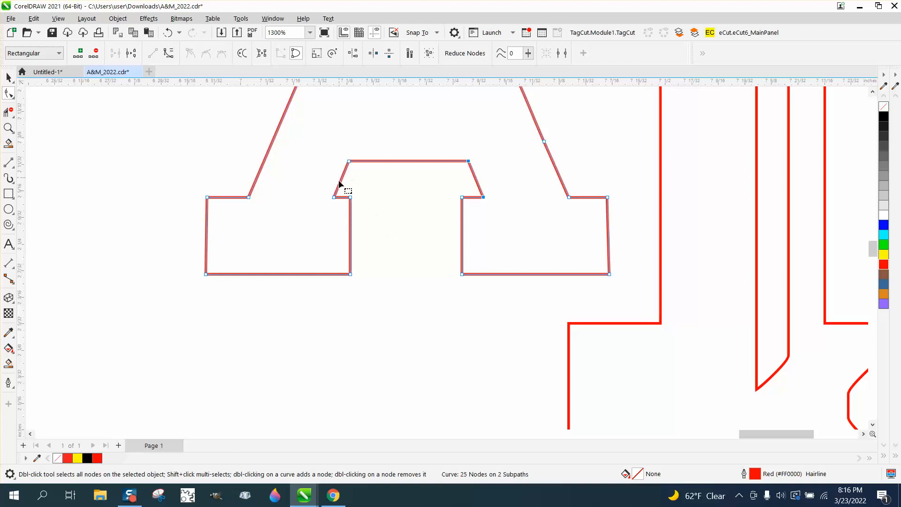
scroll("down", 3)
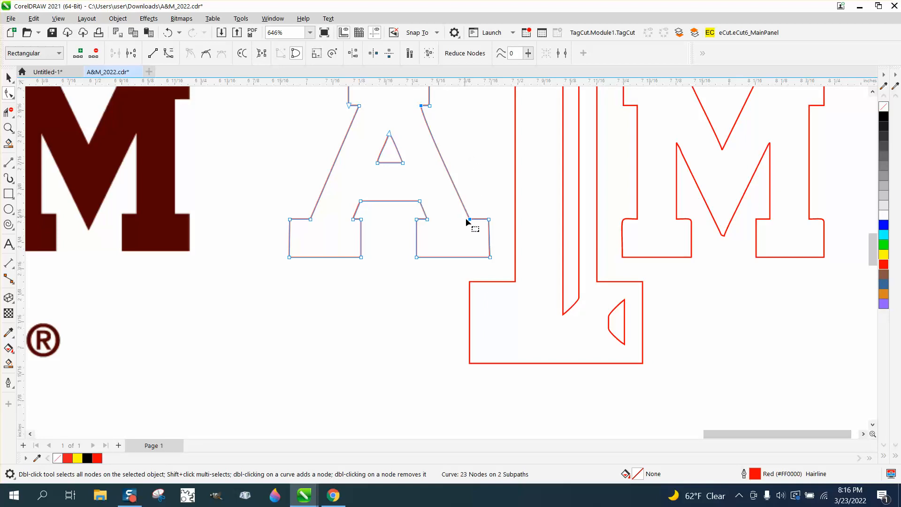
right_click(467, 222)
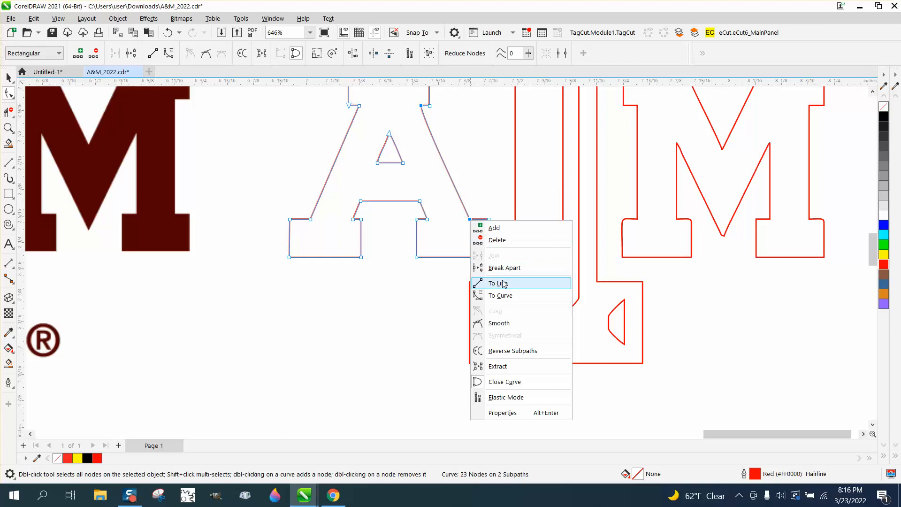
left_click(496, 283)
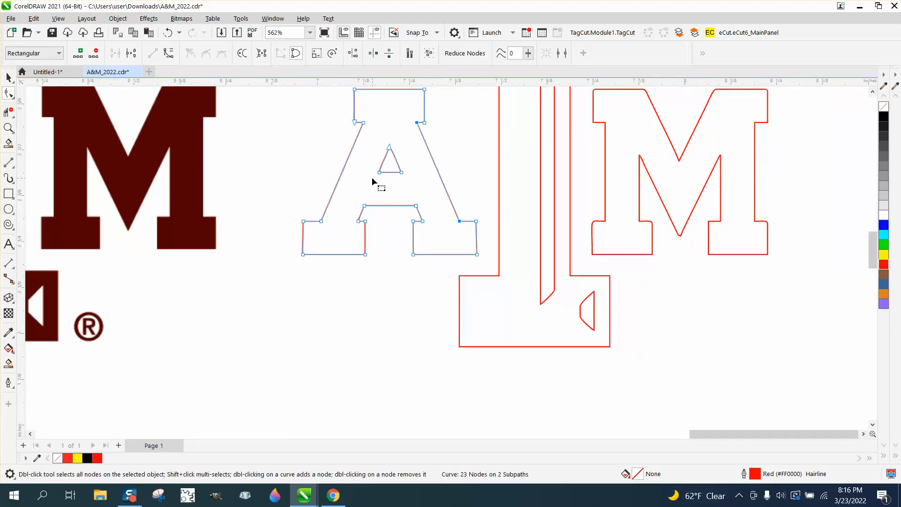
scroll("down", 3)
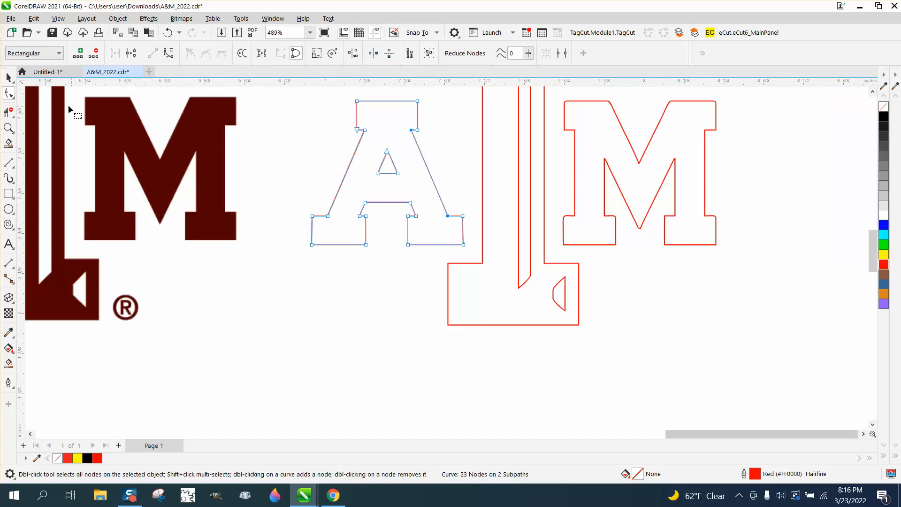
left_click(9, 128)
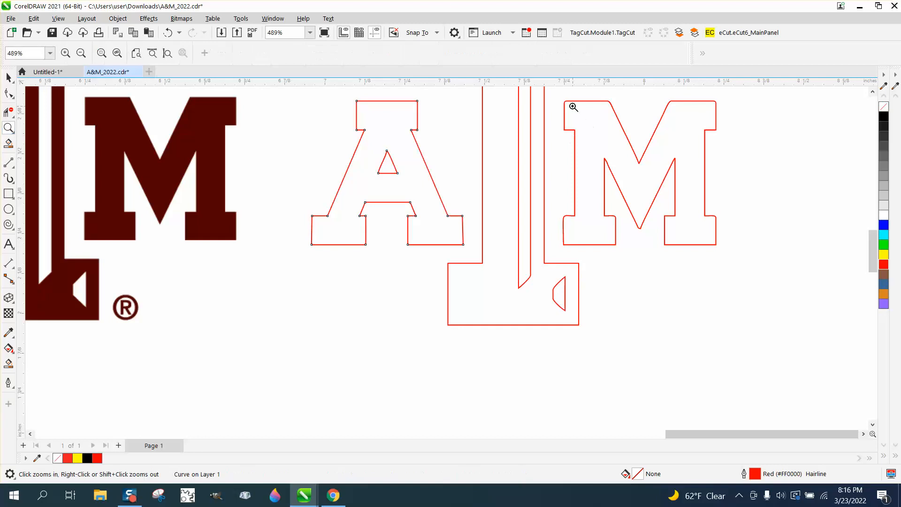
Zoom onto the M and straighten its top edges via To Line and Delete, trimming 35 nodes to 29.
right_click(573, 107)
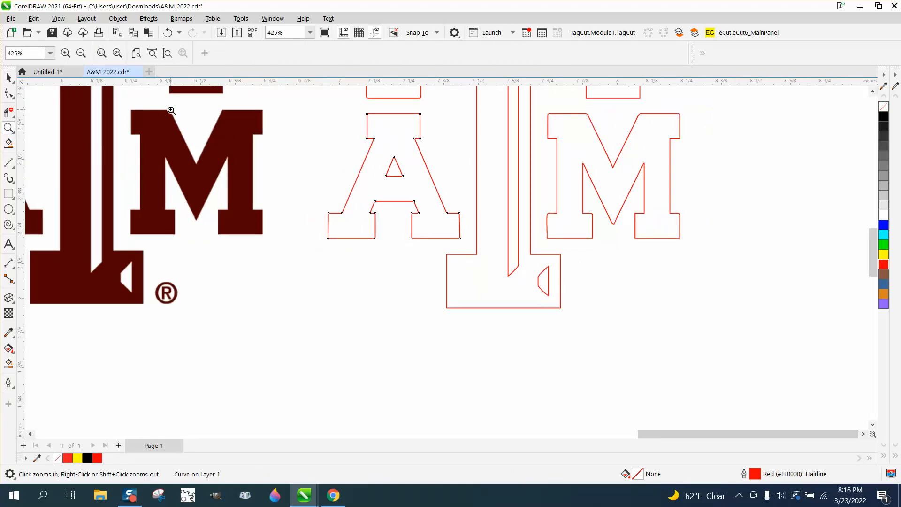
left_click(170, 111)
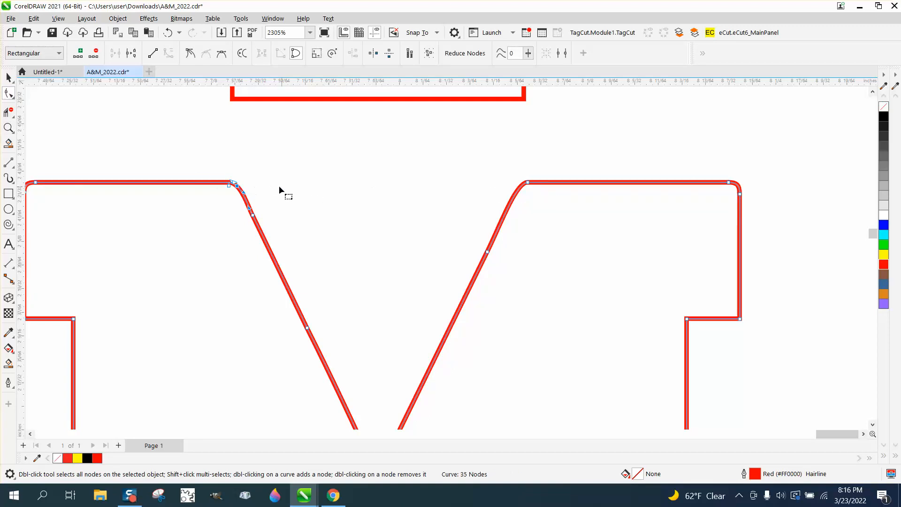
scroll("down", 3)
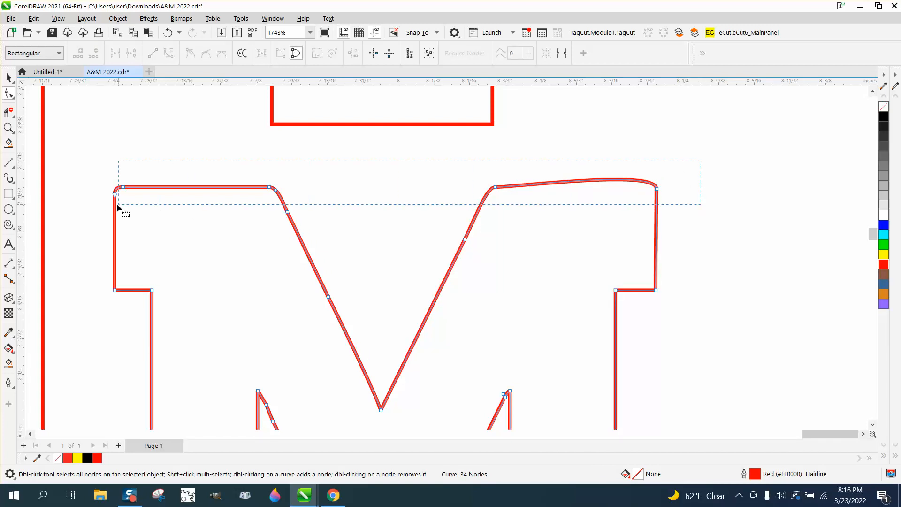
right_click(496, 188)
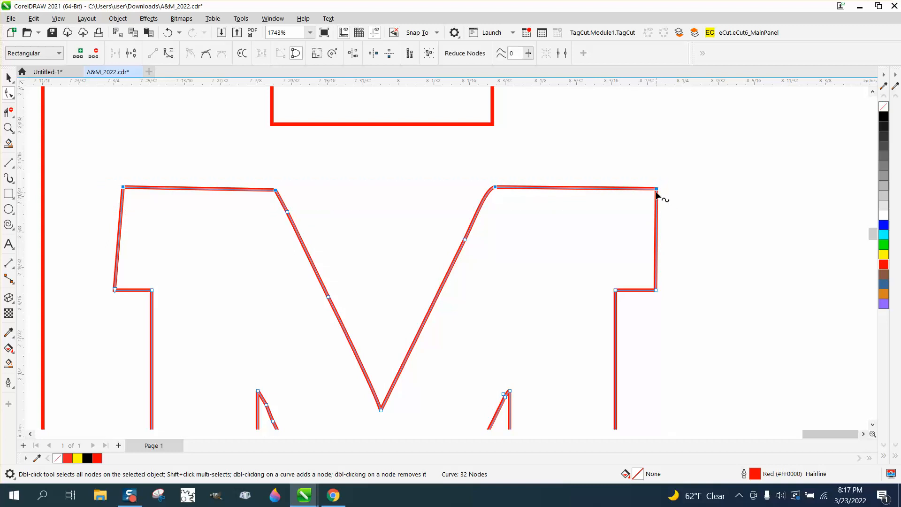
right_click(655, 192)
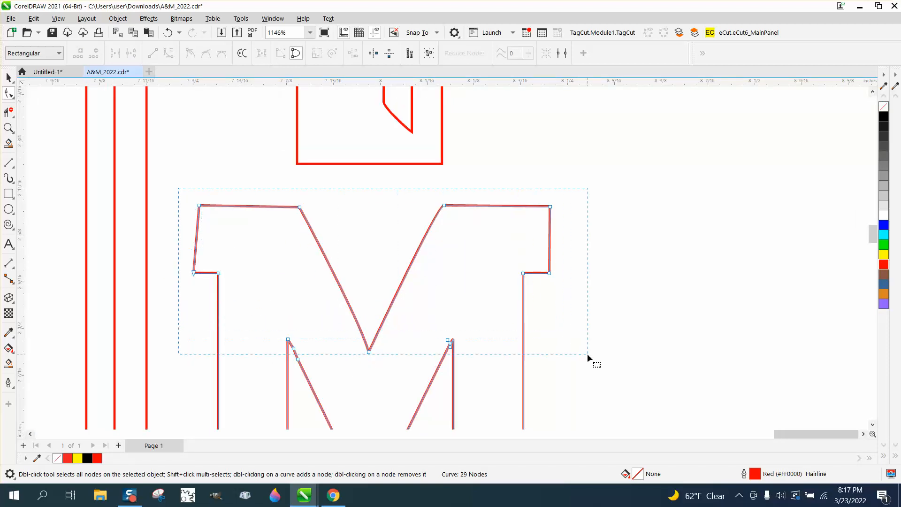
Align Nodes horizontally to level the M's top edge and vertically to make both sides vertical.
right_click(596, 363)
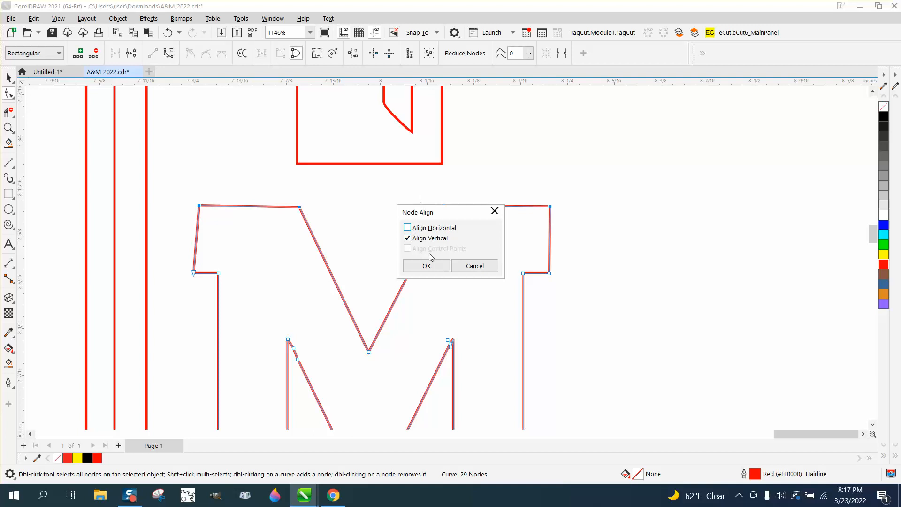
left_click(407, 227)
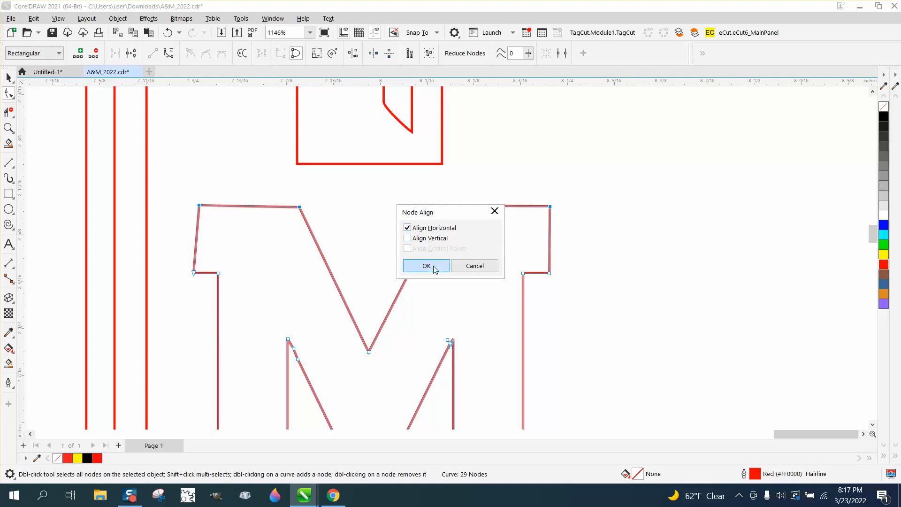
left_click(426, 266)
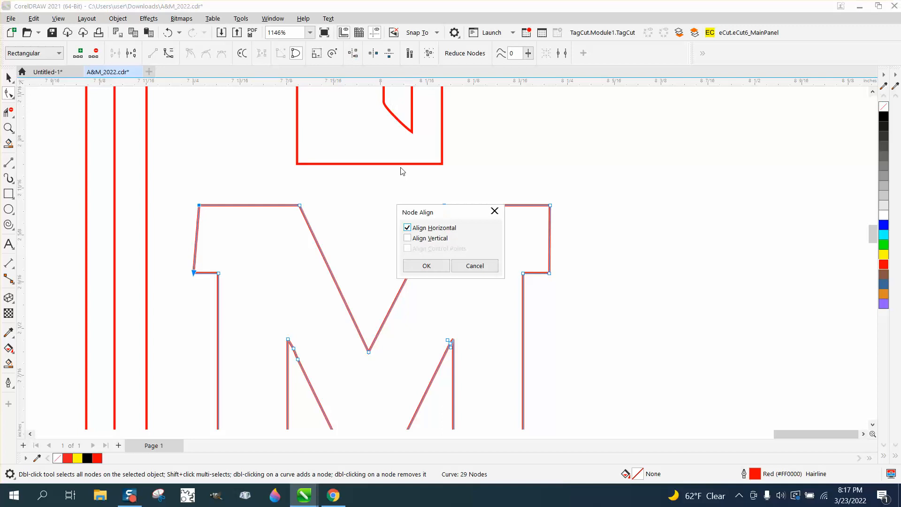
left_click(425, 265)
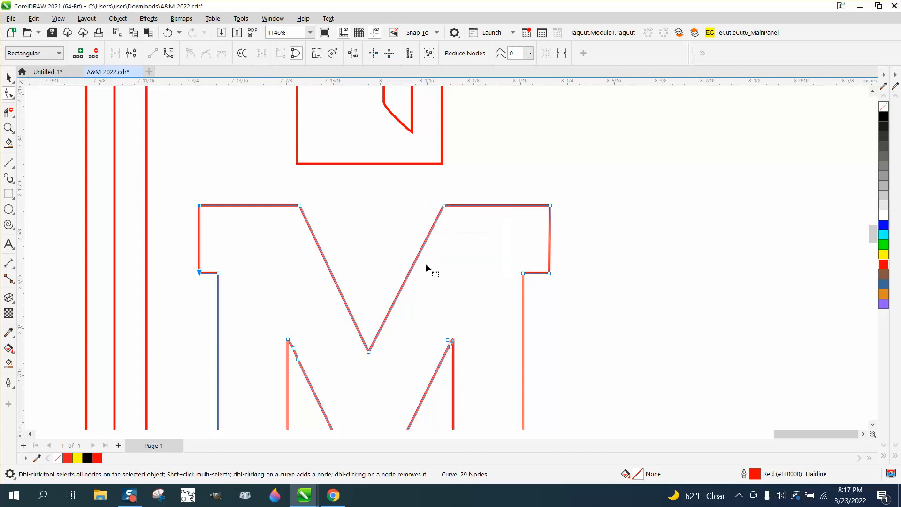
mouse_move(247, 279)
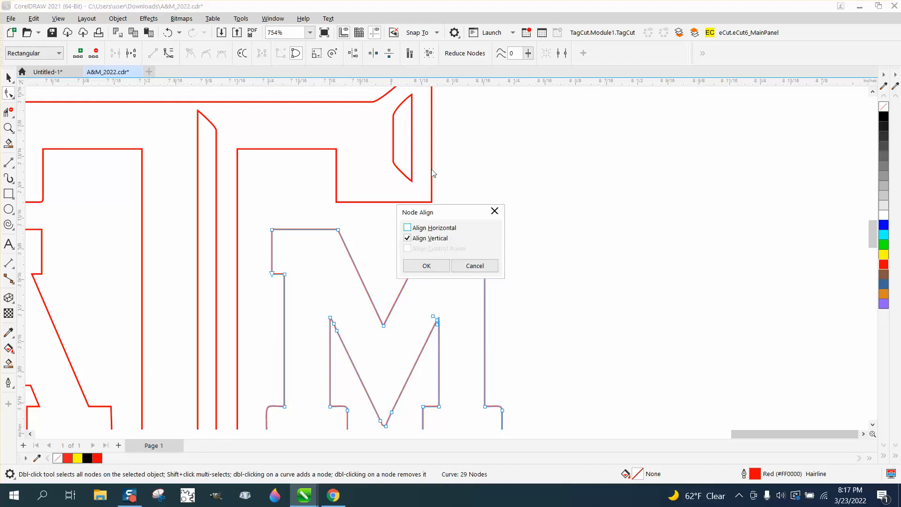
left_click(426, 265)
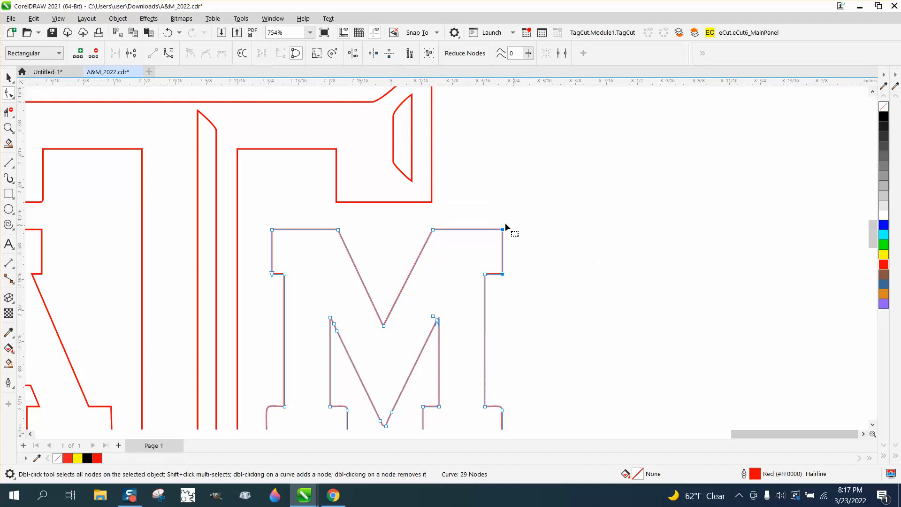
mouse_move(506, 279)
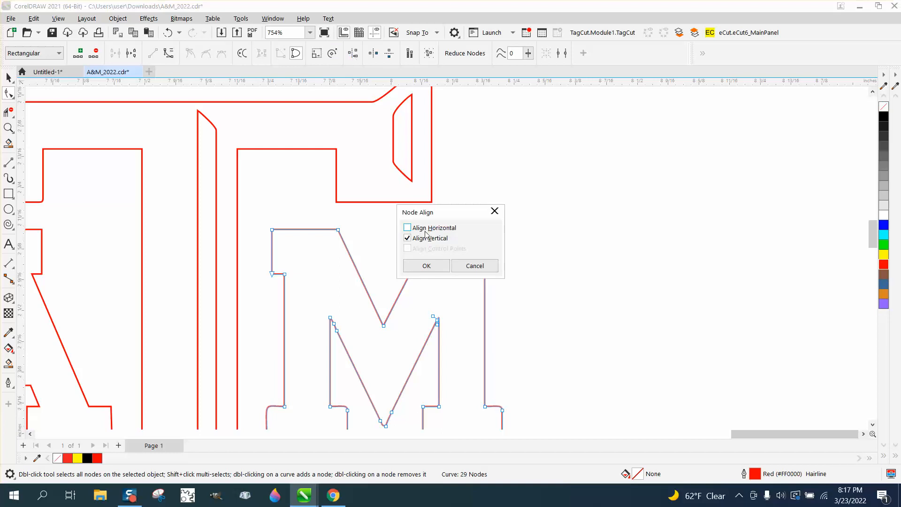
left_click(426, 266)
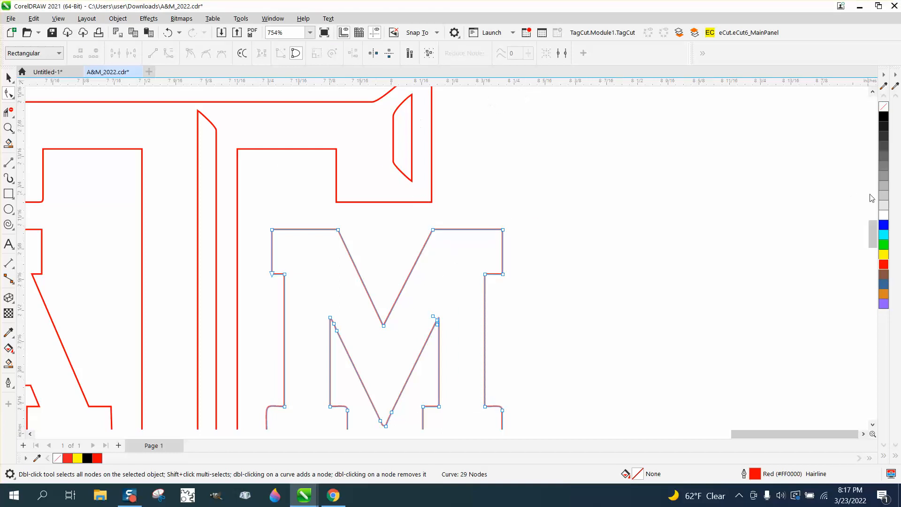
mouse_move(448, 229)
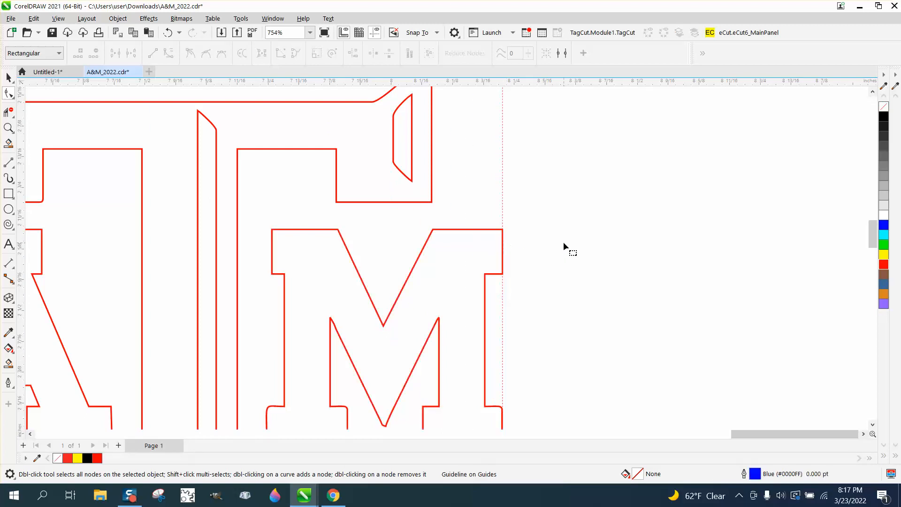
mouse_move(35, 133)
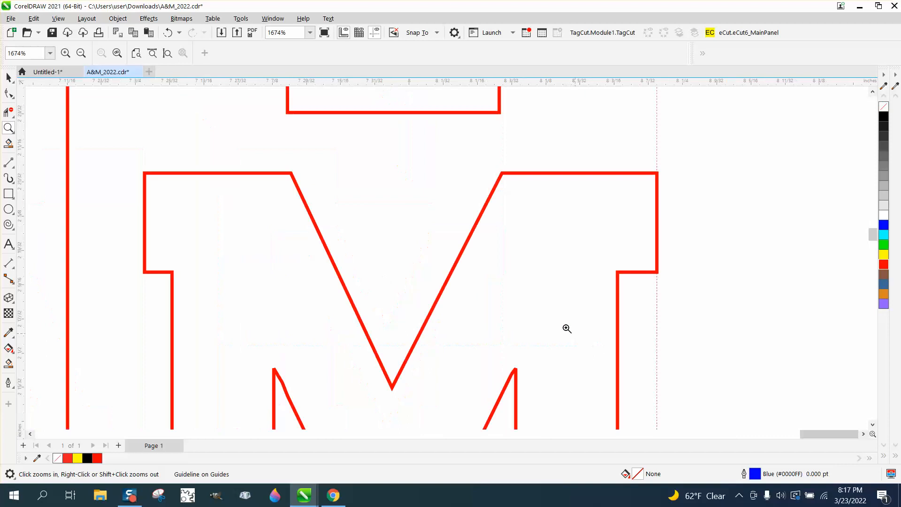
right_click(567, 329)
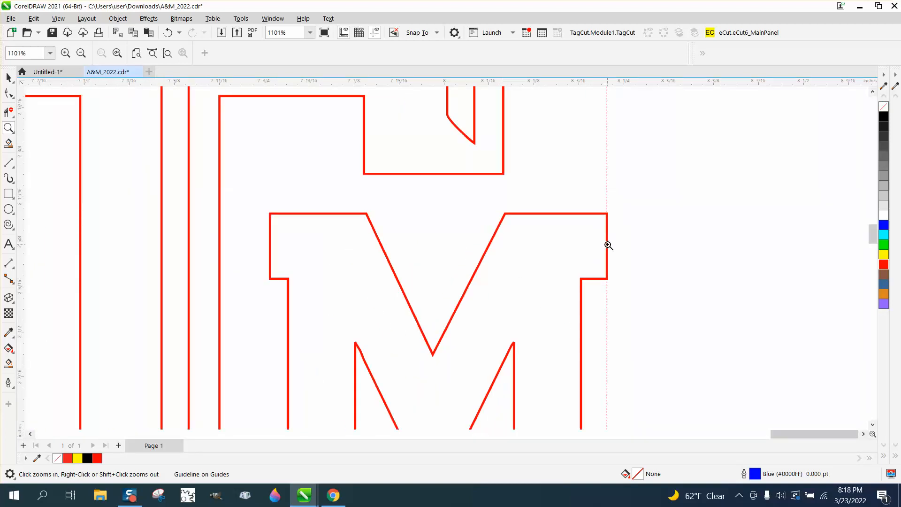
mouse_move(27, 87)
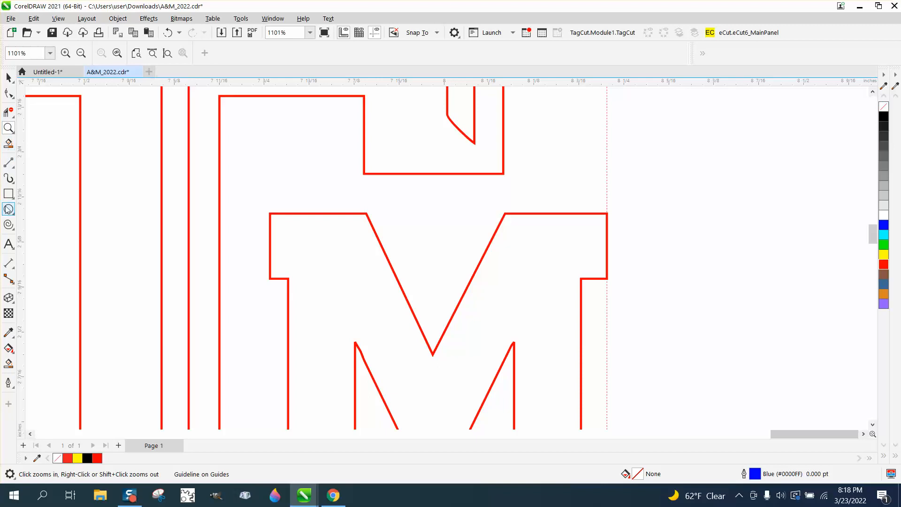
left_click(8, 263)
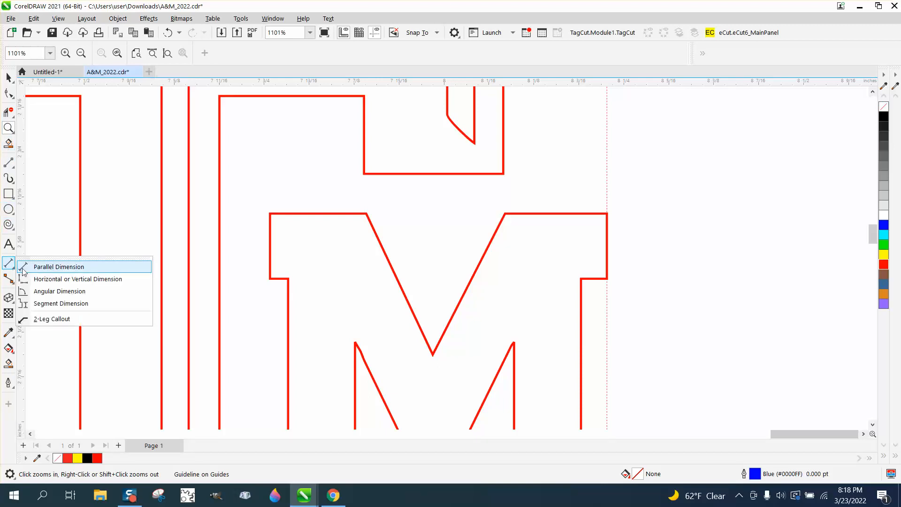
left_click(58, 265)
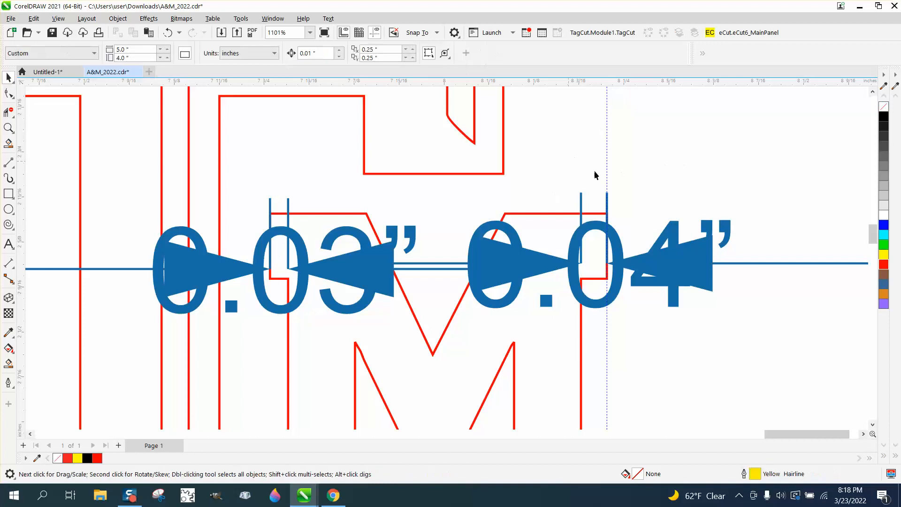
mouse_move(672, 269)
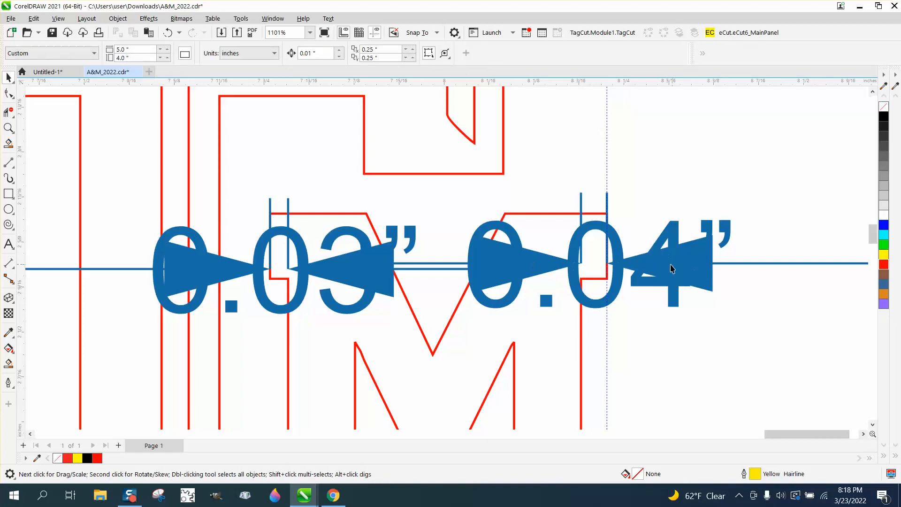
scroll("left", 3)
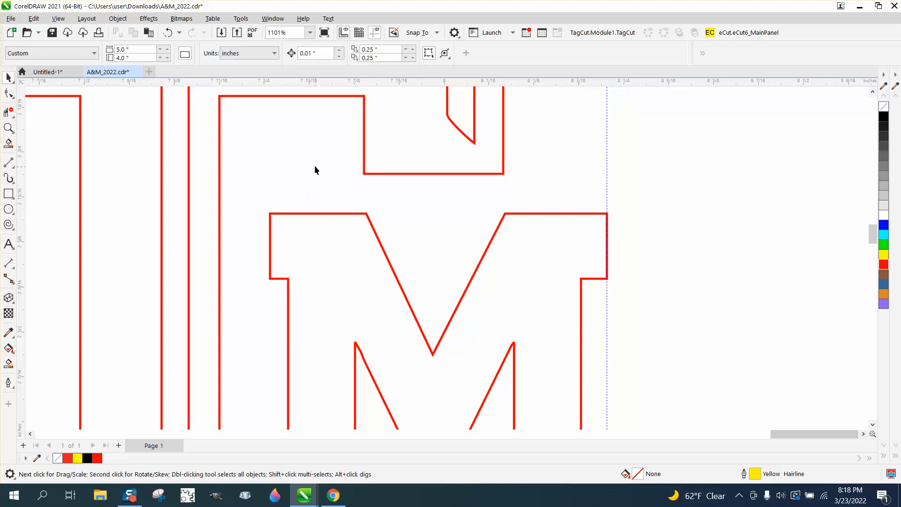
Set the nudge distance to .01 inch.
triple_click(317, 53)
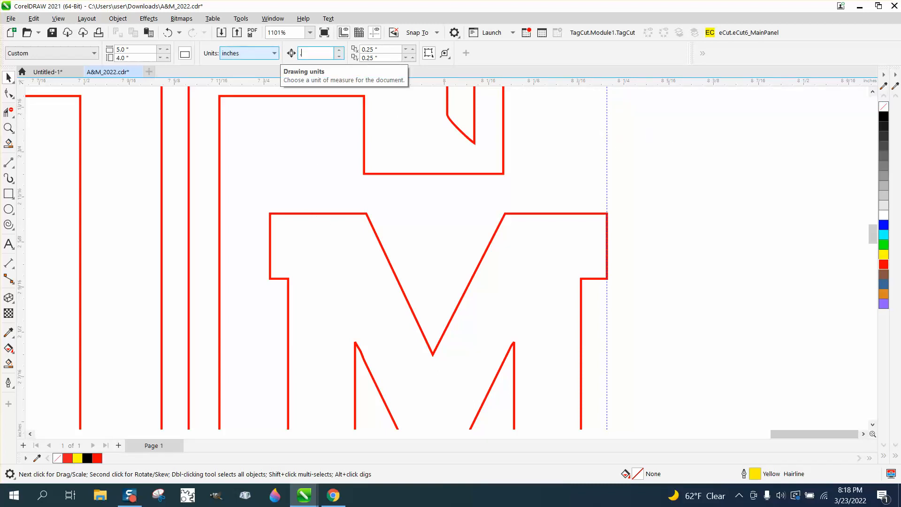
type(".01")
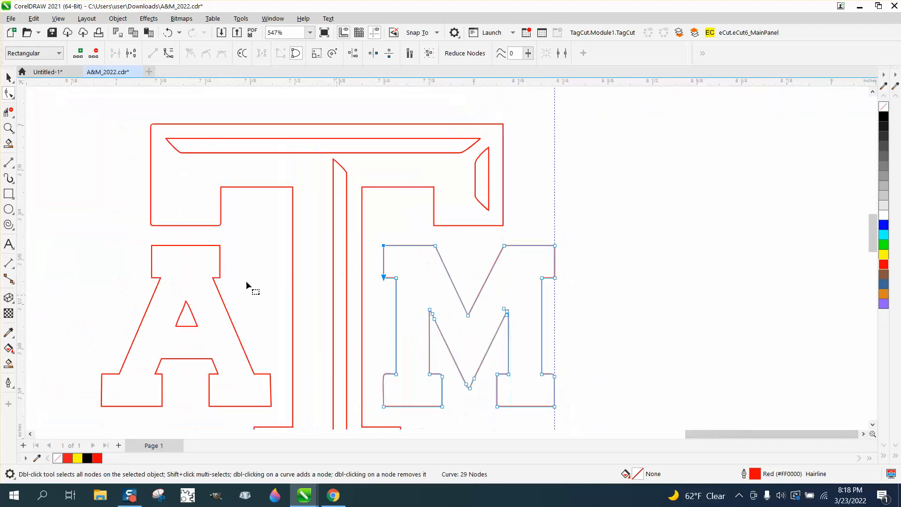
Zoom in and convert the M's lower right corner segment To Line, down to 25 nodes.
left_click(8, 128)
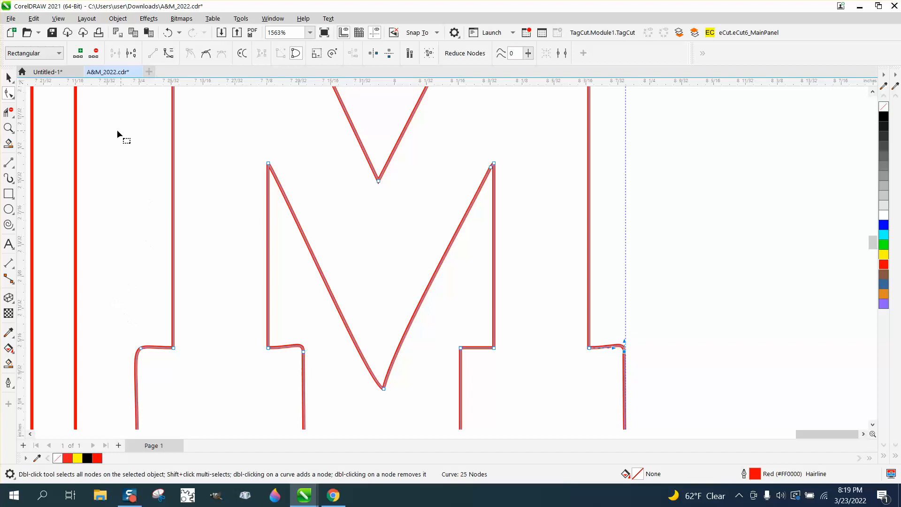
right_click(625, 350)
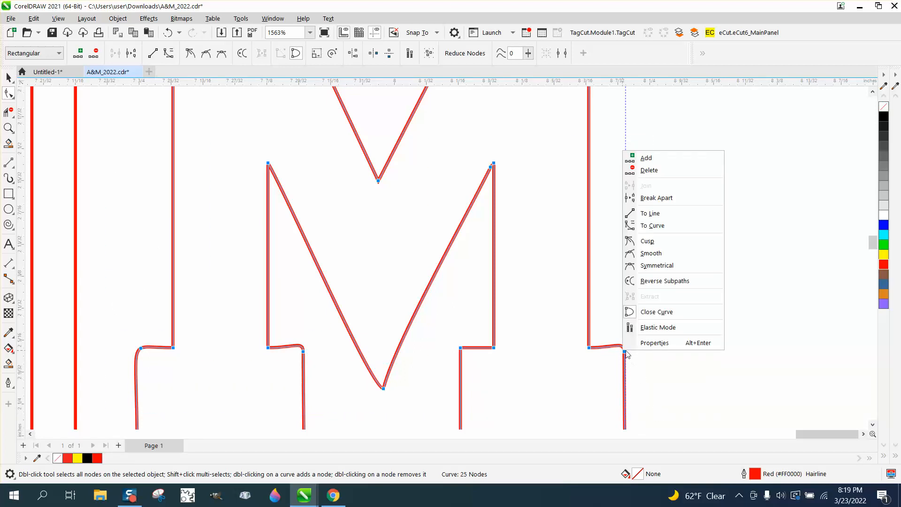
left_click(672, 246)
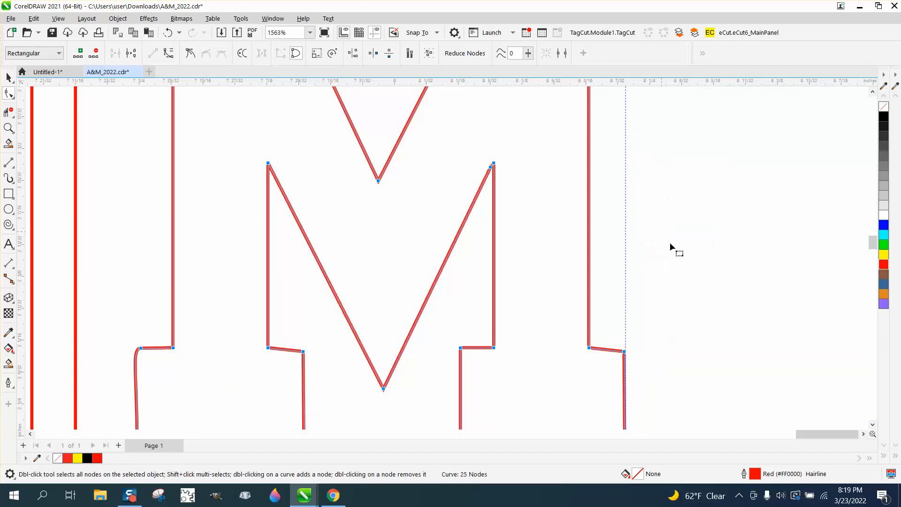
mouse_move(121, 334)
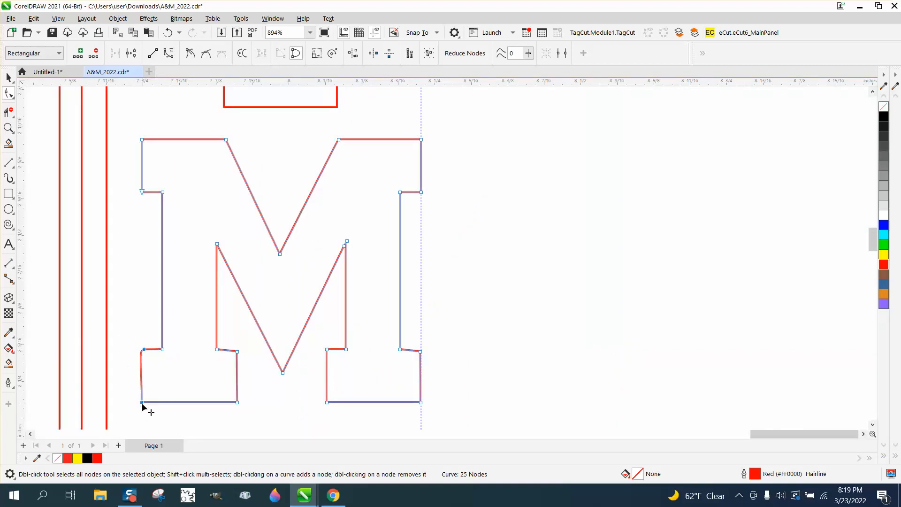
Straighten the M's lower-left edge with To Line and level its inner foot nodes with Align Nodes.
right_click(143, 400)
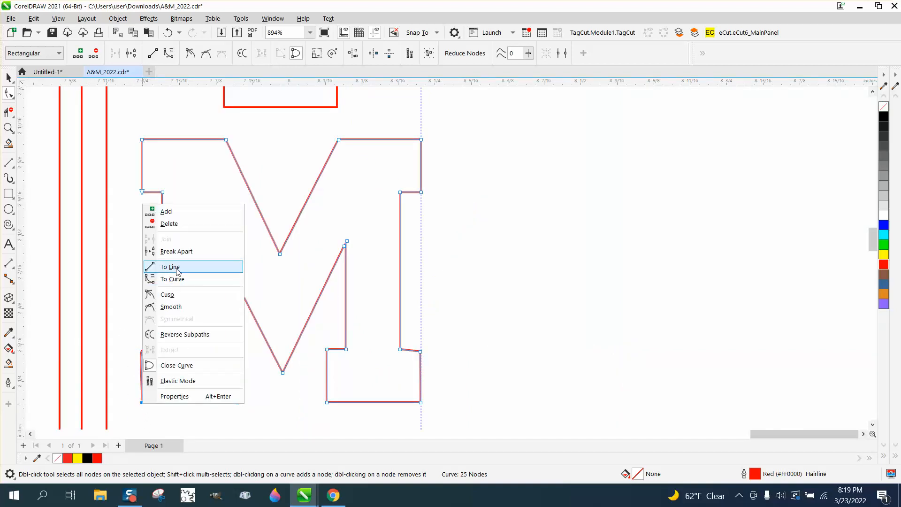
left_click(170, 266)
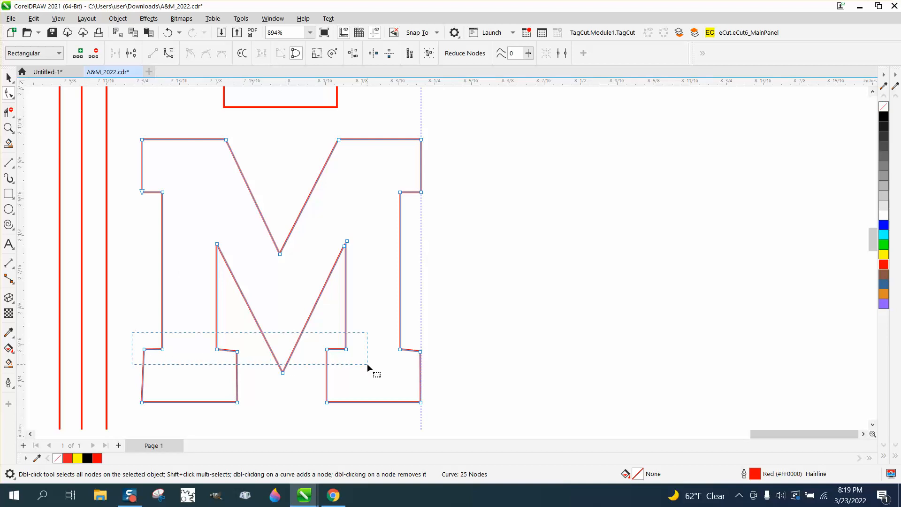
left_click(315, 53)
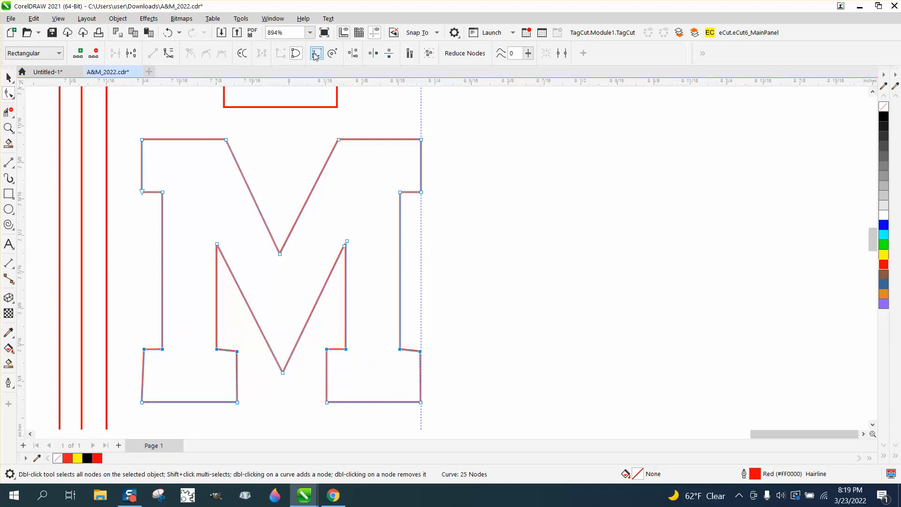
left_click(315, 53)
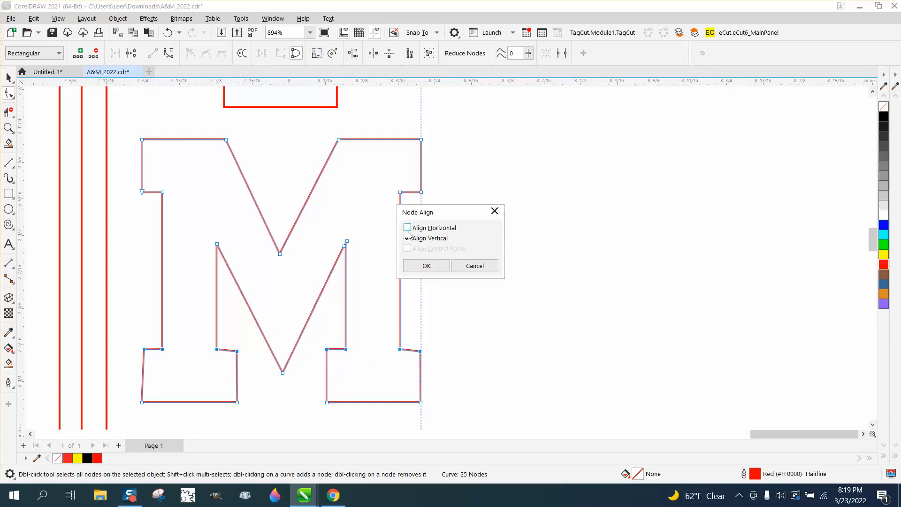
left_click(426, 265)
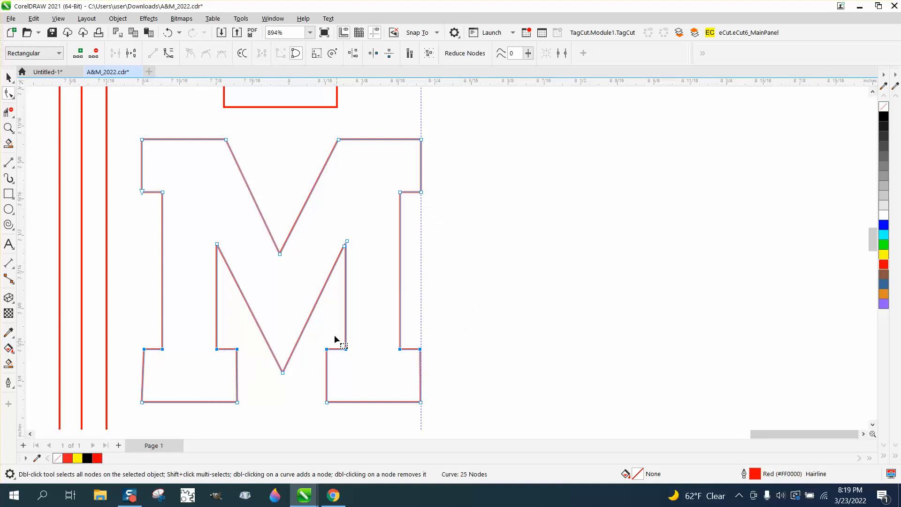
mouse_move(48, 184)
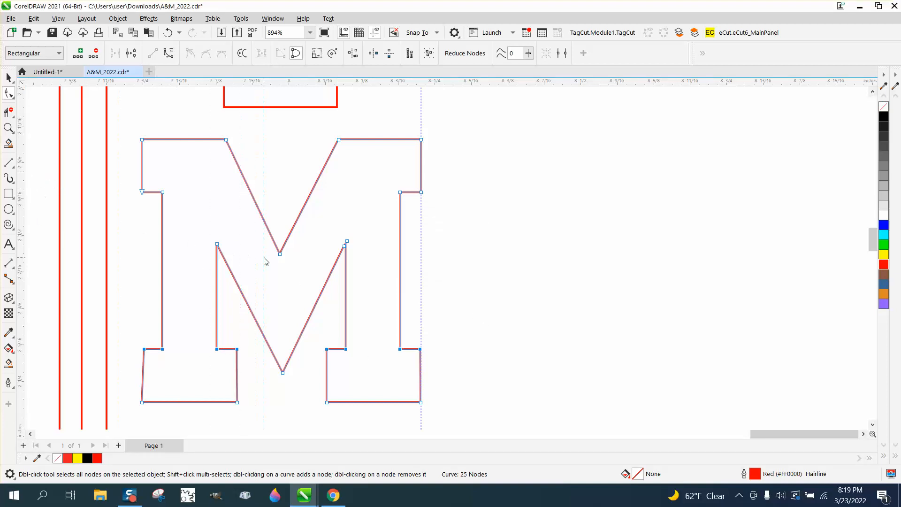
Centre the M's V tip on a new vertical guideline, then move node editing to the T outline.
left_click(35, 184)
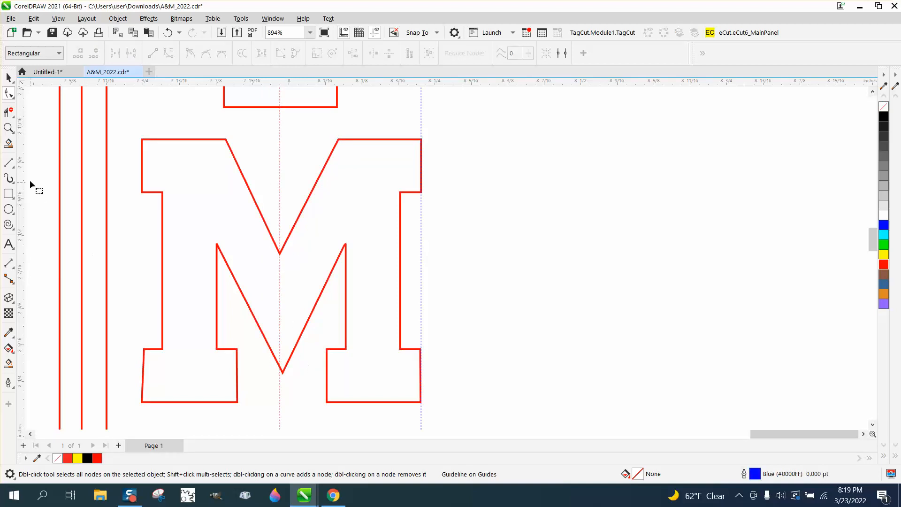
left_click(87, 200)
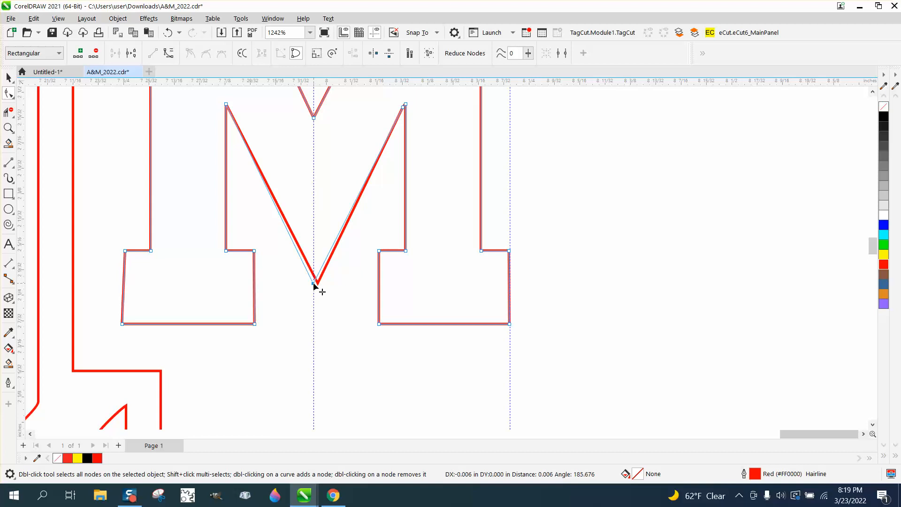
scroll("down", 3)
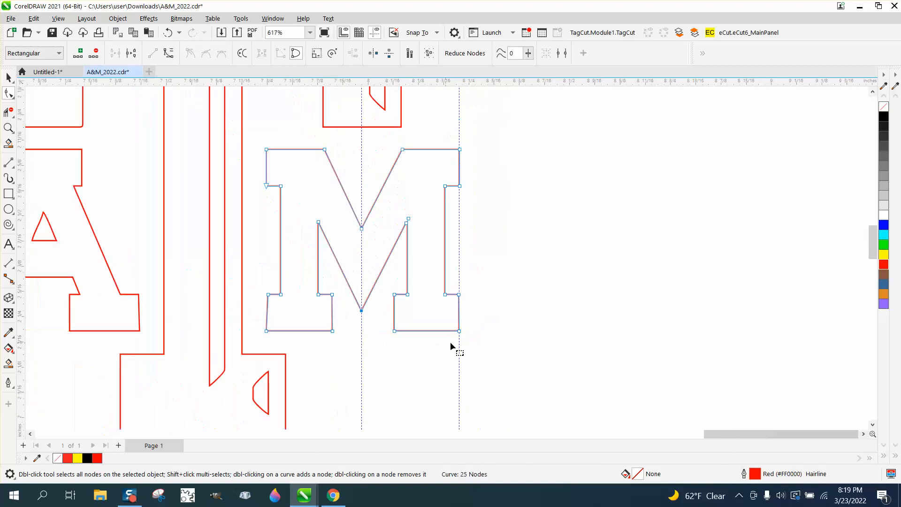
scroll("down", 3)
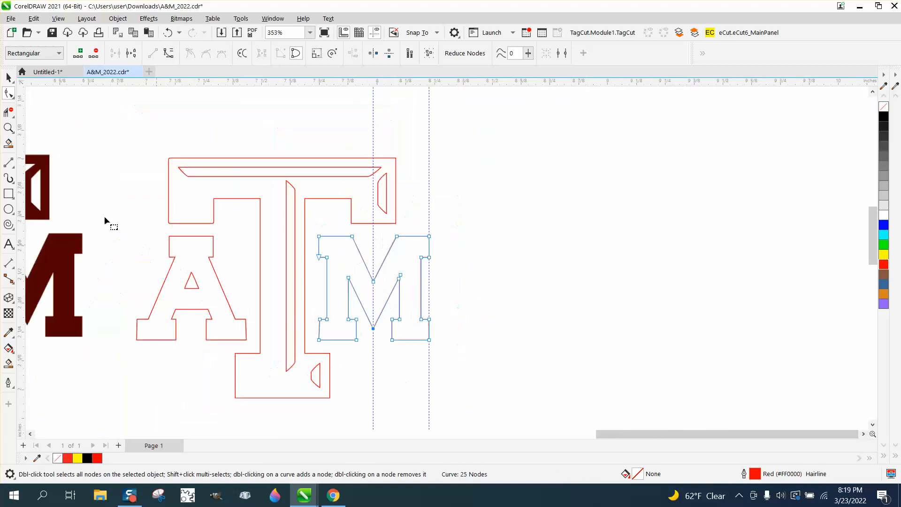
left_click(9, 78)
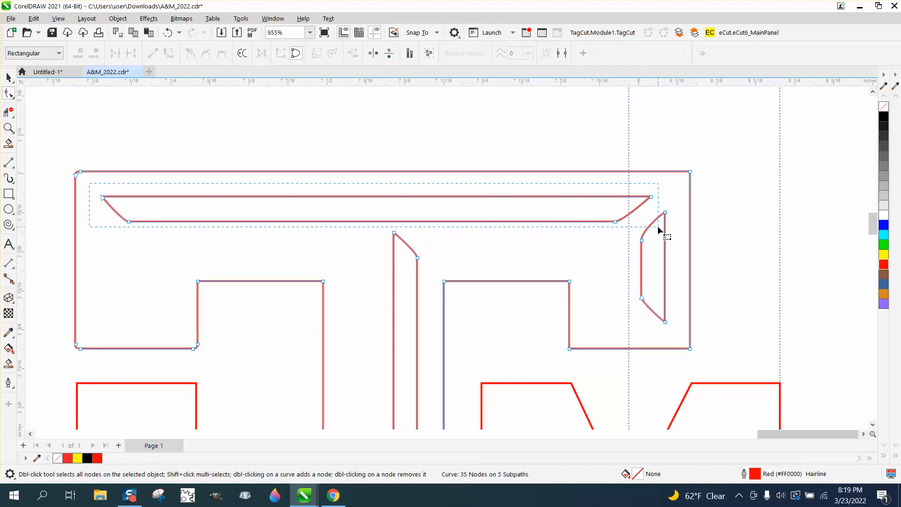
Convert the curved edge of the T's small right crossbar piece to a straight line and delete a stray node.
right_click(658, 230)
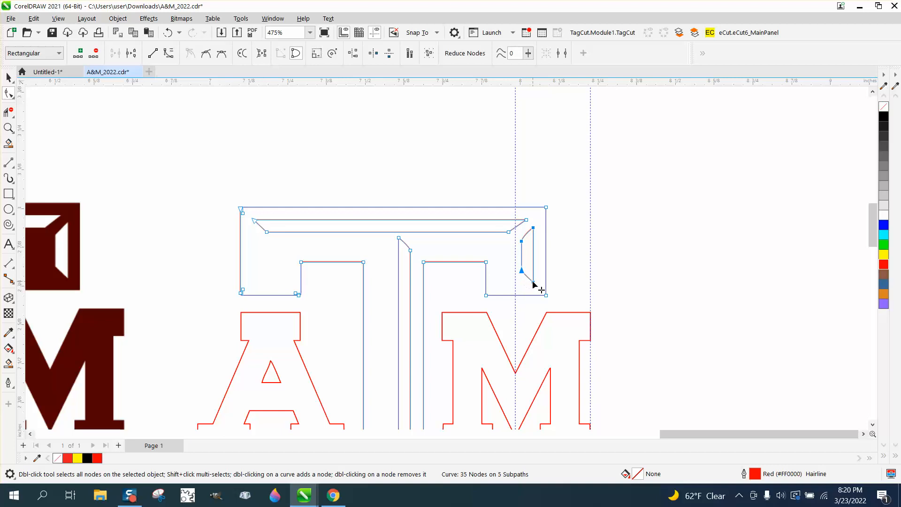
right_click(540, 290)
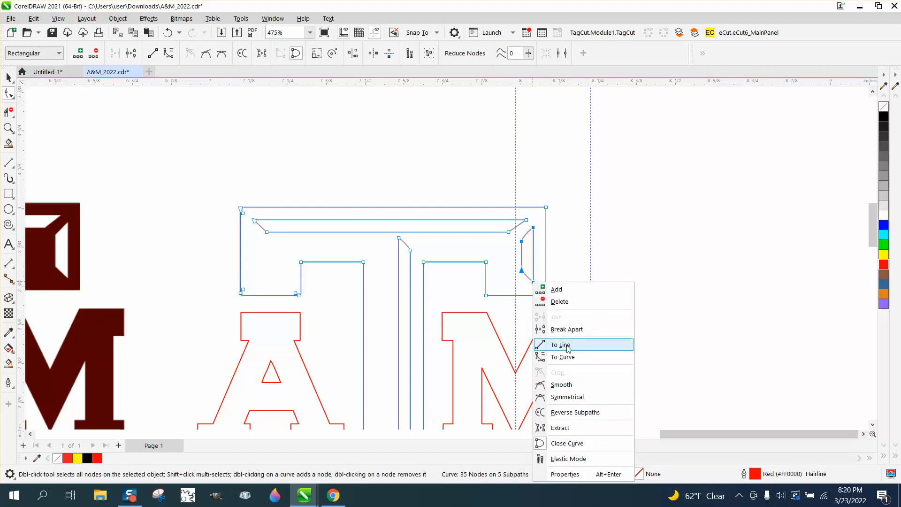
left_click(561, 344)
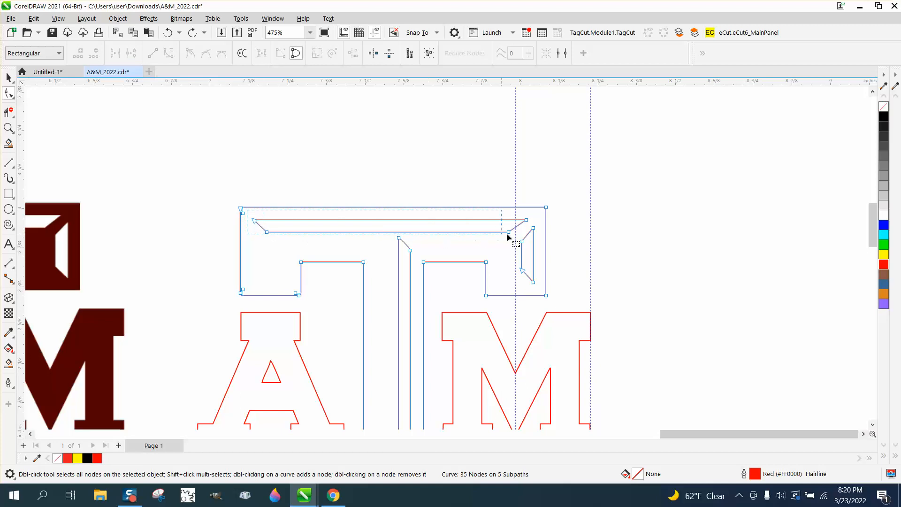
key("Delete")
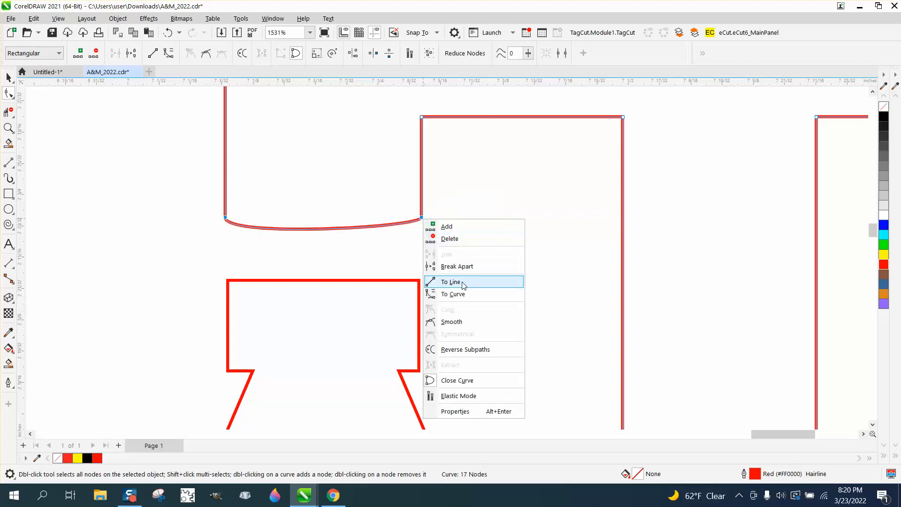
left_click(451, 283)
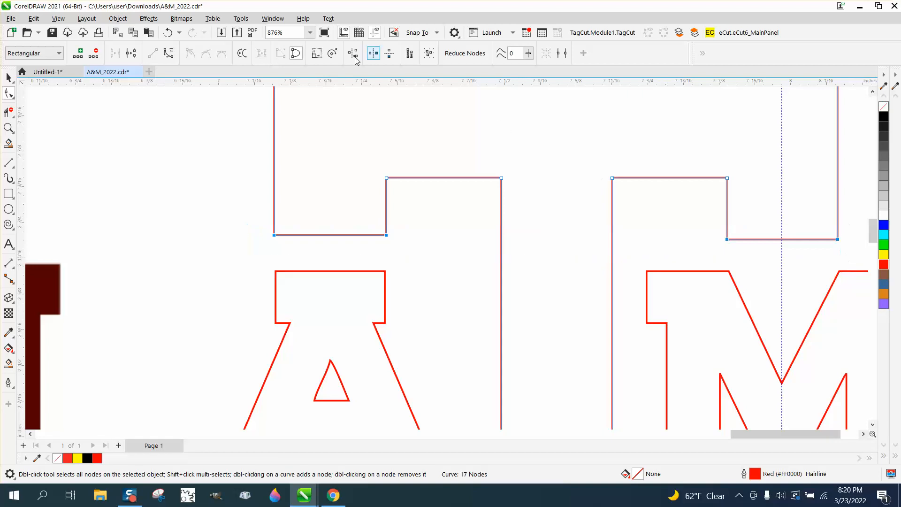
left_click(374, 53)
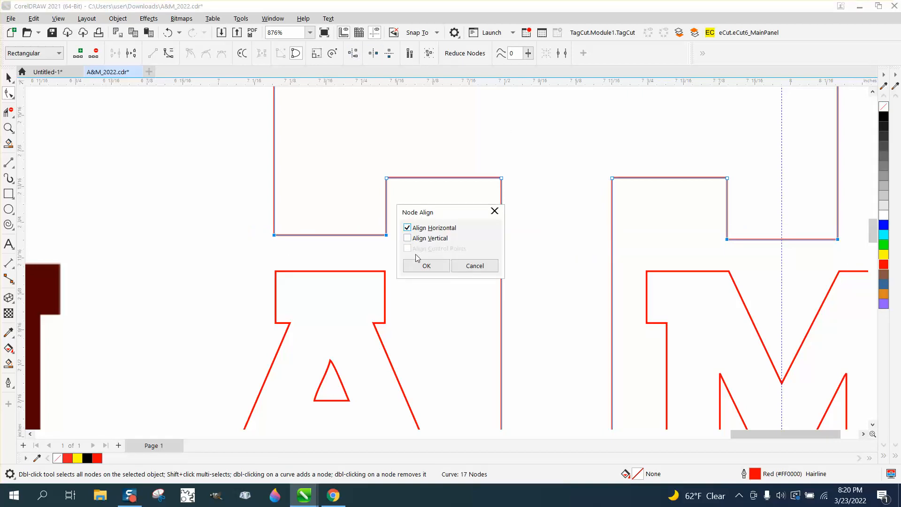
left_click(426, 265)
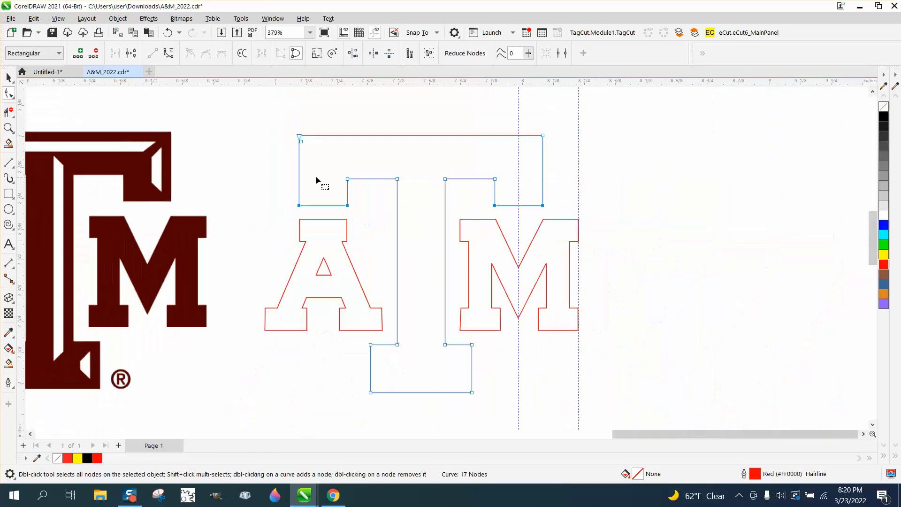
left_click(9, 78)
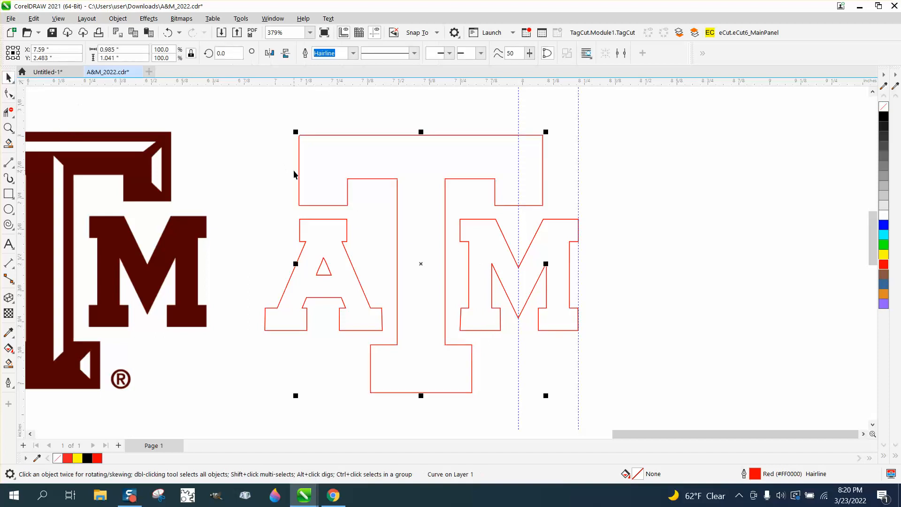
mouse_move(229, 315)
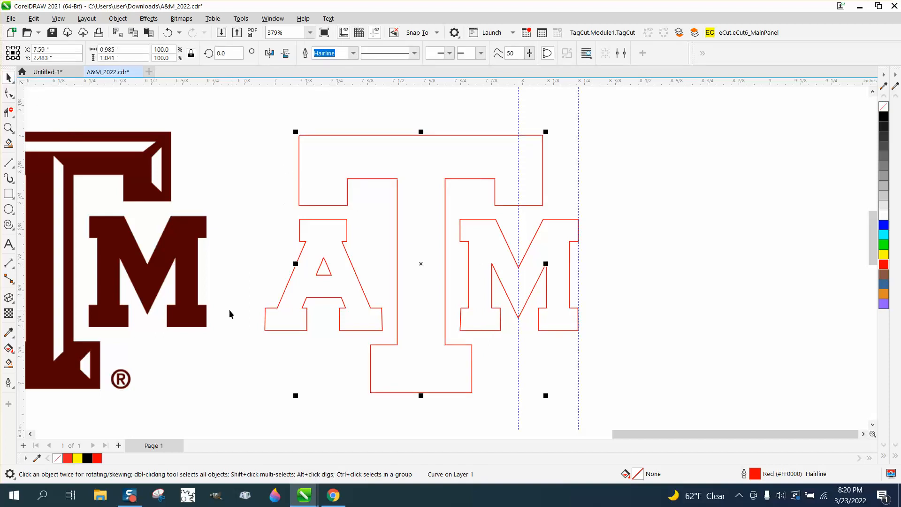
left_click(9, 128)
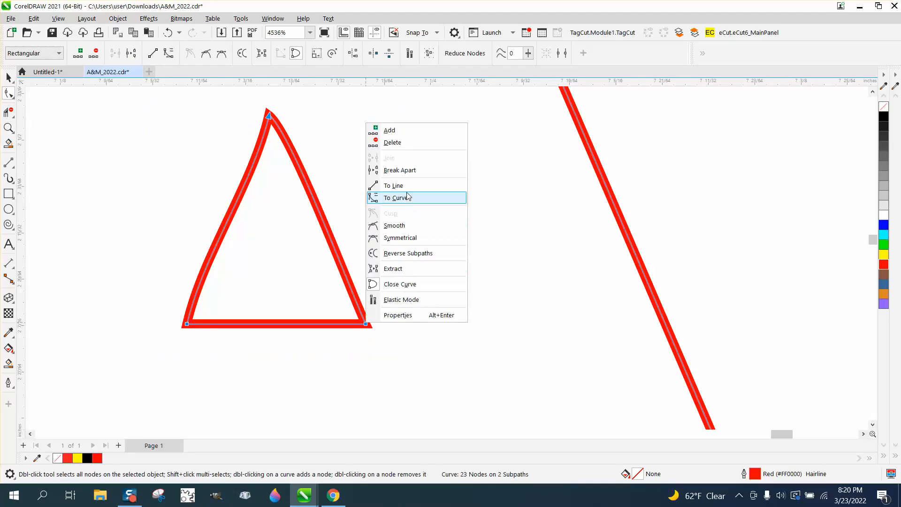
Select the A's inner triangle nodes and convert its curved sides to straight lines.
left_click(298, 308)
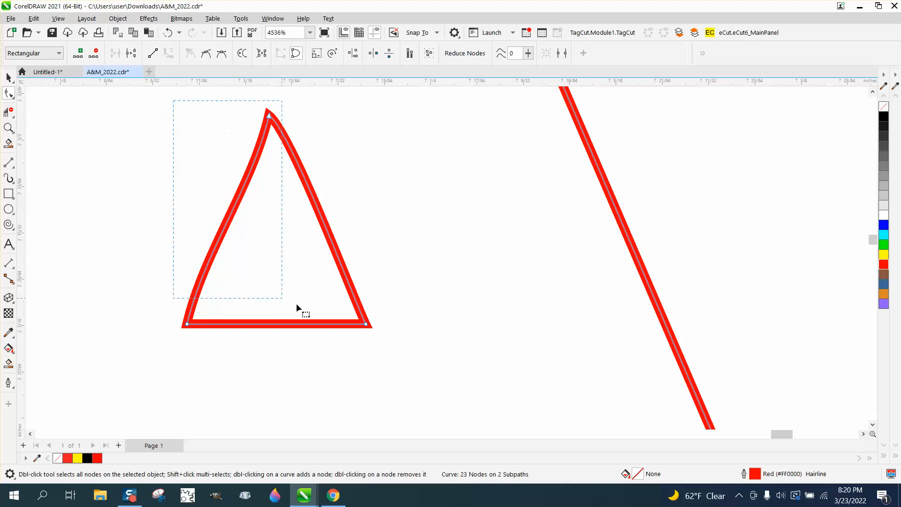
right_click(297, 308)
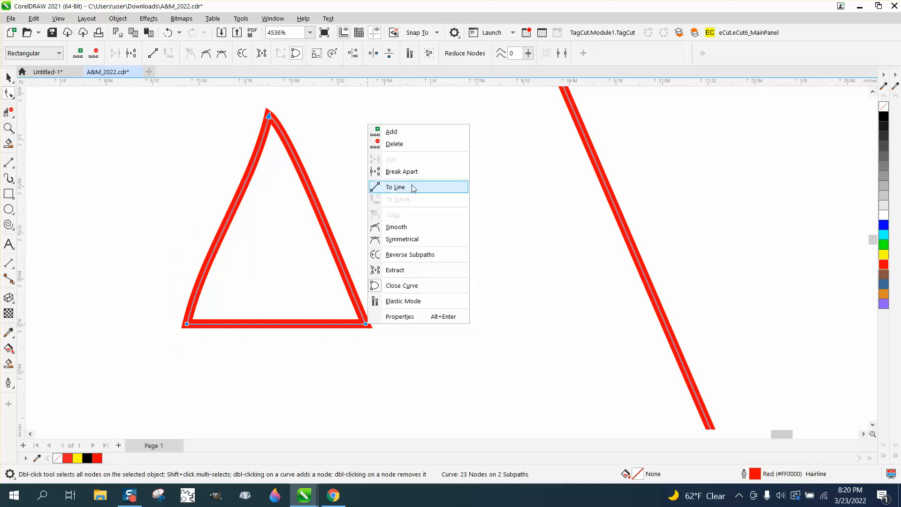
left_click(395, 187)
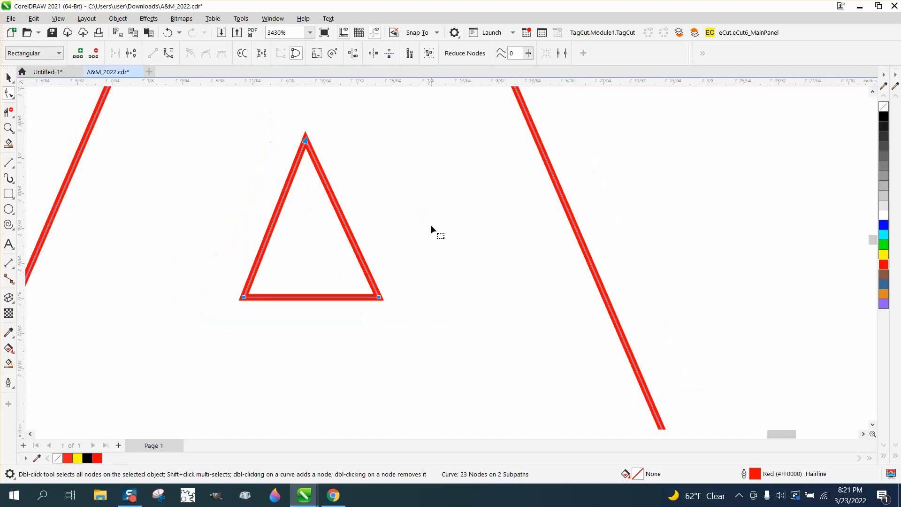
scroll("down", 3)
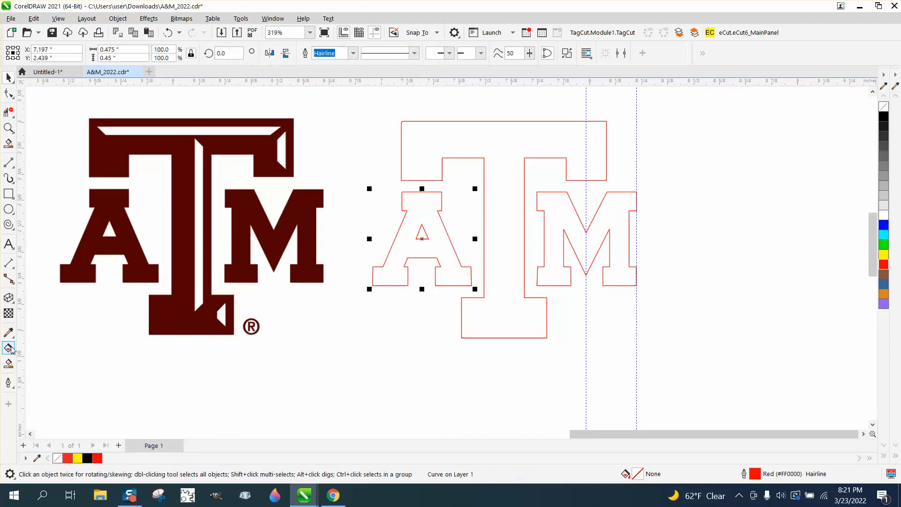
Smart-fill the enclosed outline areas into black letter shapes and set the maroon bitmap beside them.
left_click(9, 349)
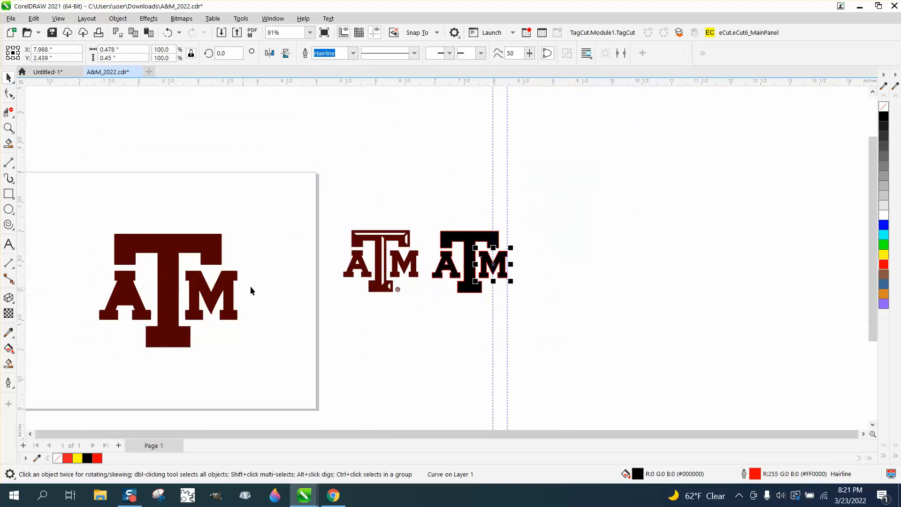
mouse_move(474, 213)
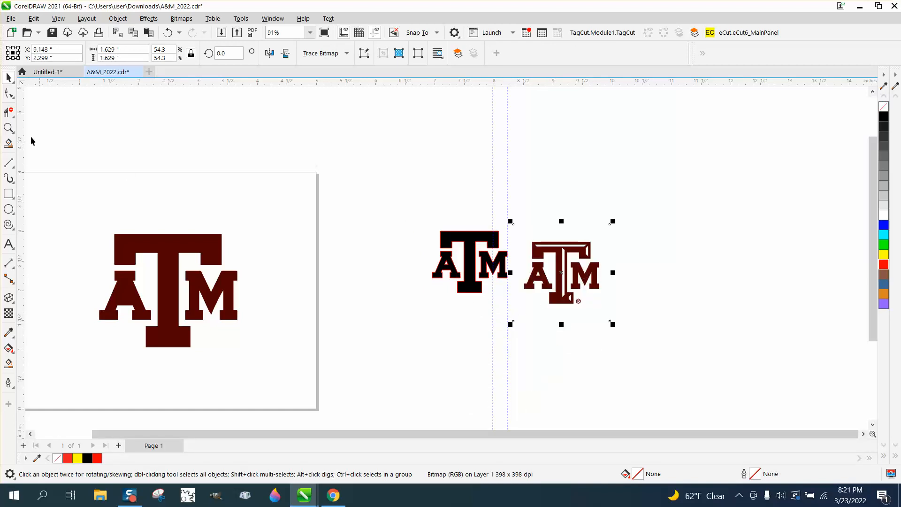
left_click(9, 129)
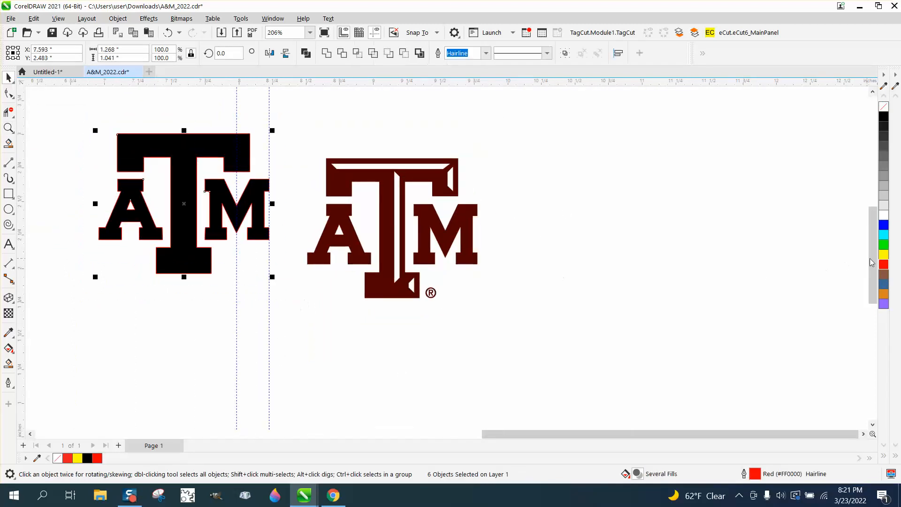
Fill the letters yellow with no outline and place a yellow copy over the maroon logo.
left_click(884, 254)
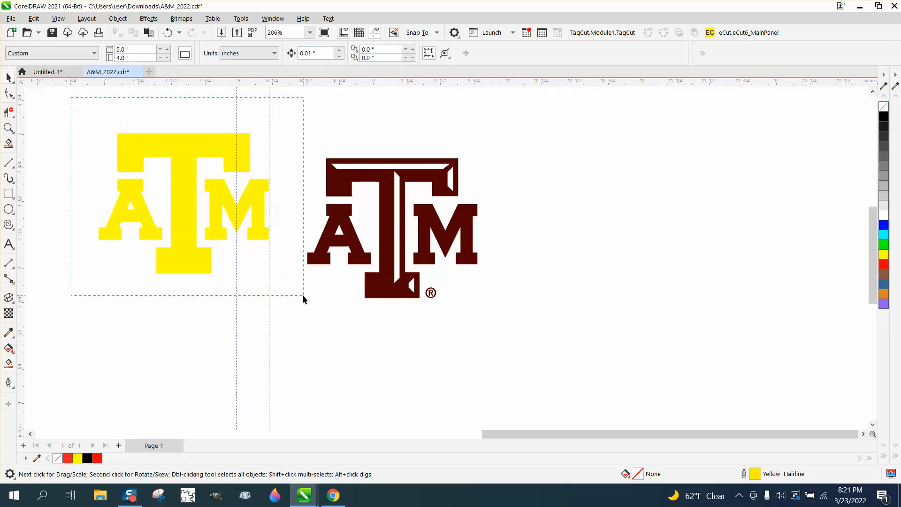
left_click(183, 203)
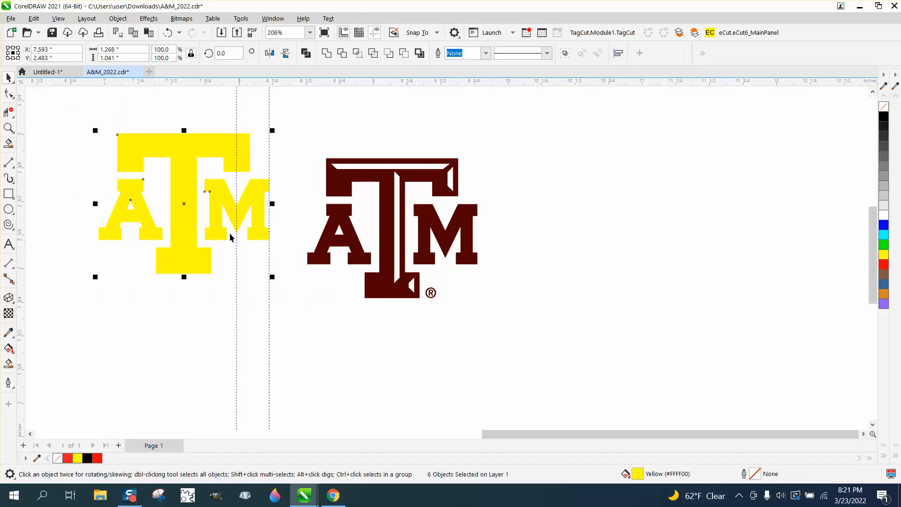
left_click(387, 230)
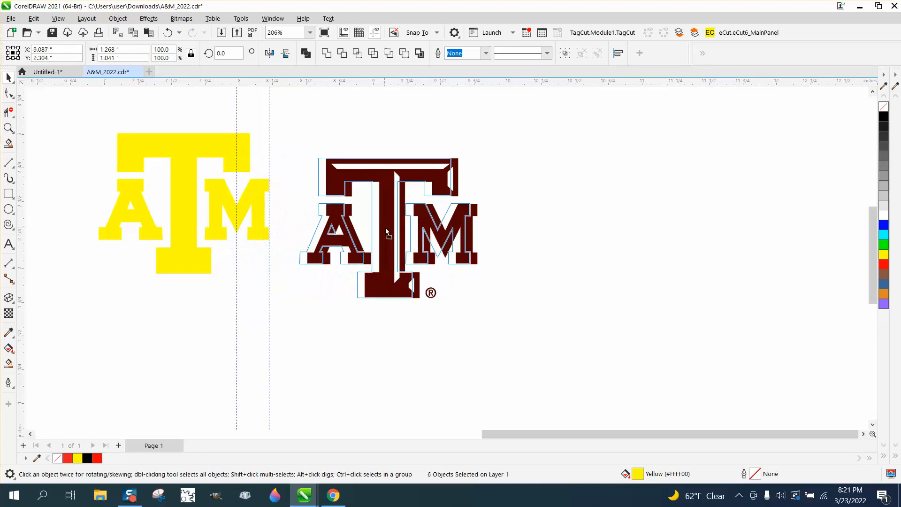
left_click(884, 254)
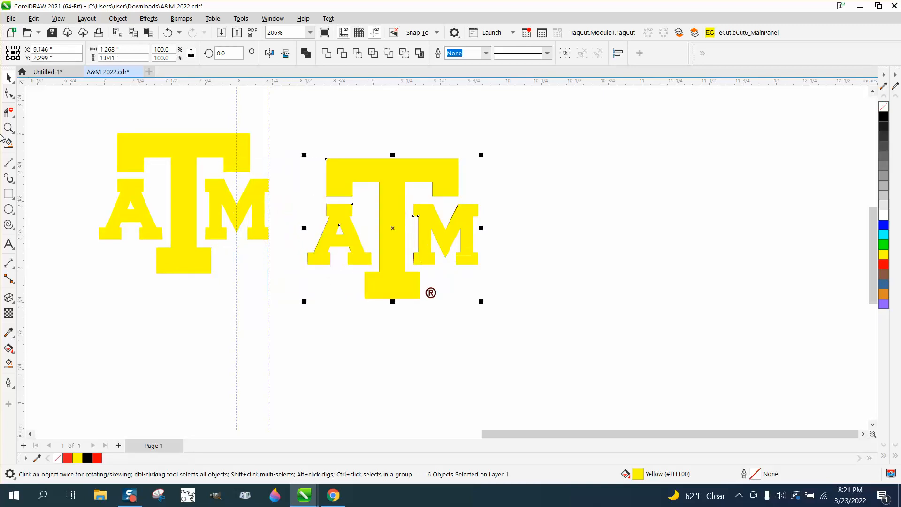
left_click(554, 399)
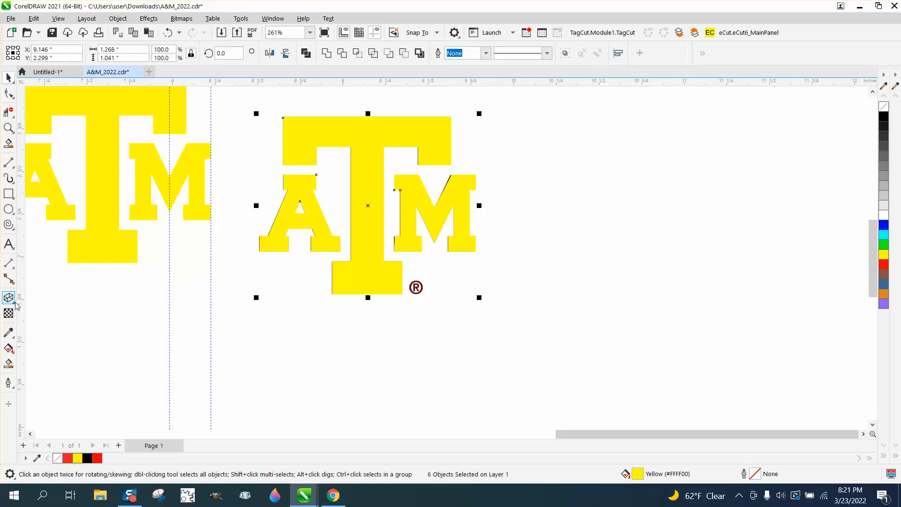
Apply a uniform transparency of 66 to the yellow letters so the logo shows through.
left_click(8, 297)
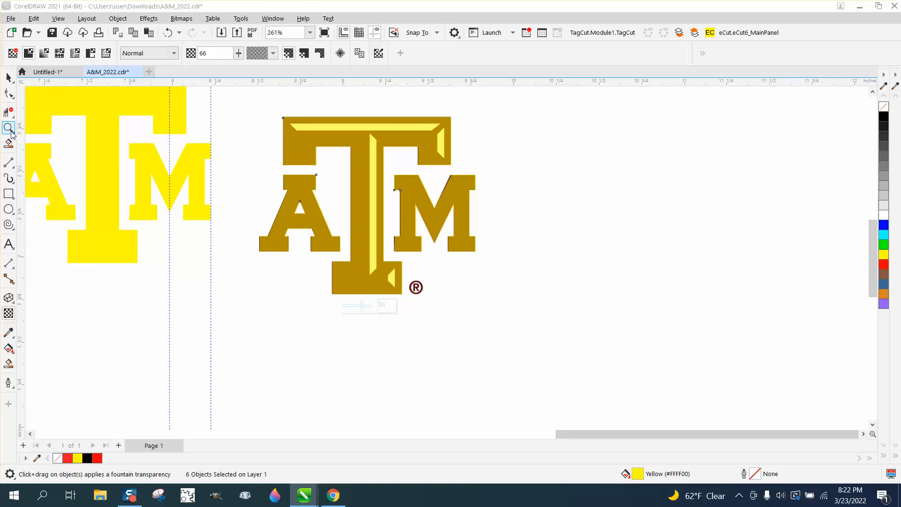
left_click(9, 128)
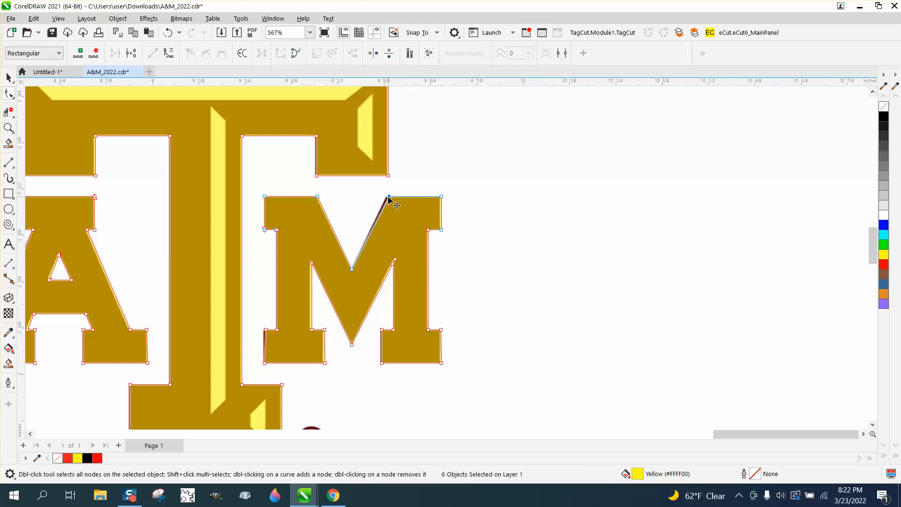
mouse_move(406, 190)
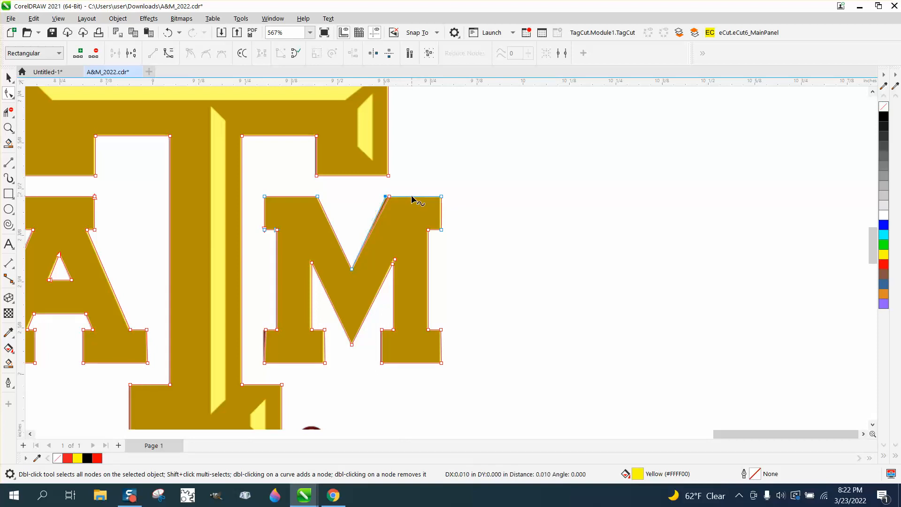
Nudge the M's inner top corner node into alignment, then zoom out and back in on the yellow A.
left_click(390, 198)
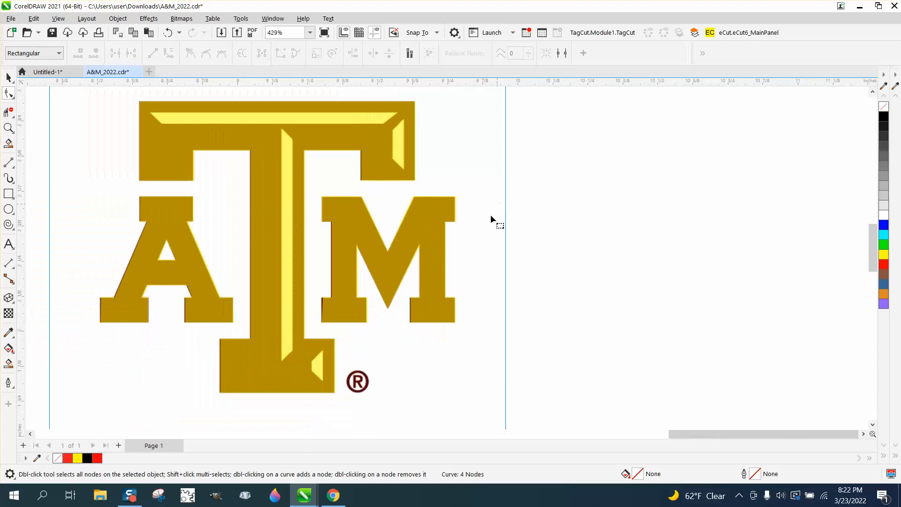
left_click(9, 129)
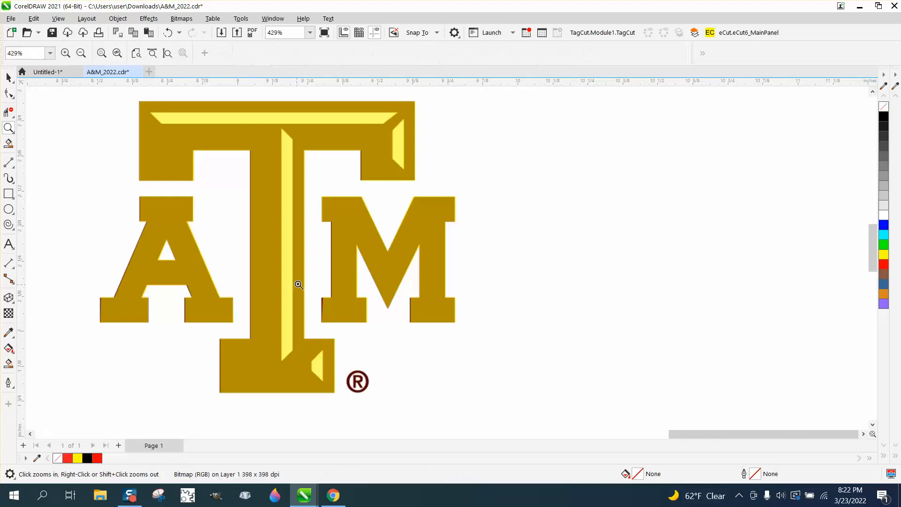
left_click(299, 284)
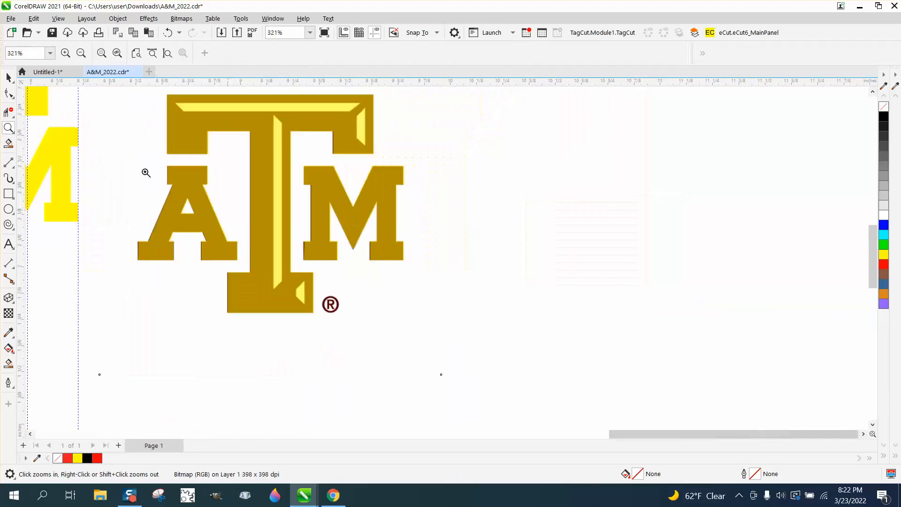
left_click(16, 77)
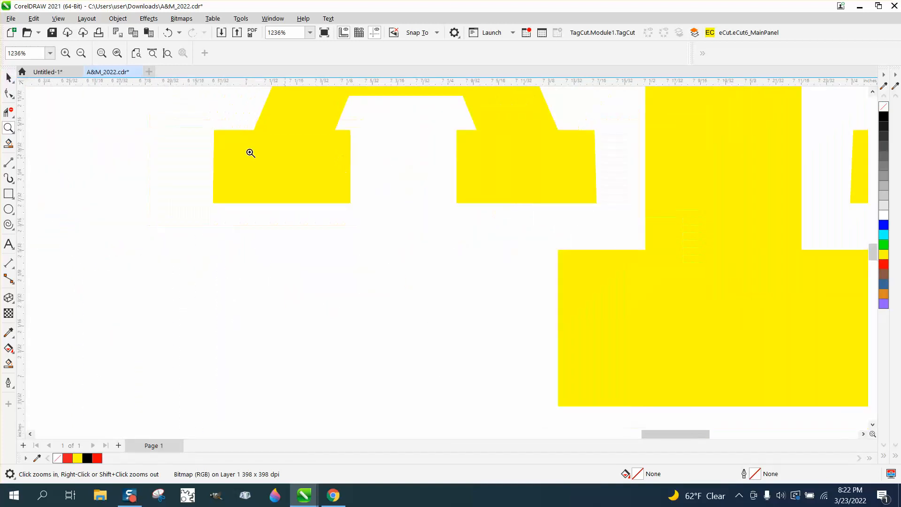
Give the yellow A a red hairline outline and inspect its inner gap up close.
left_click(287, 148)
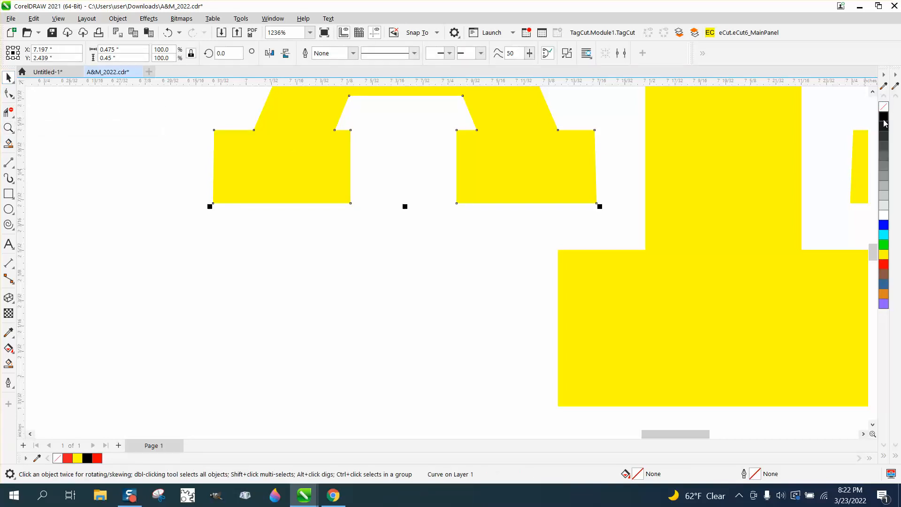
mouse_move(362, 153)
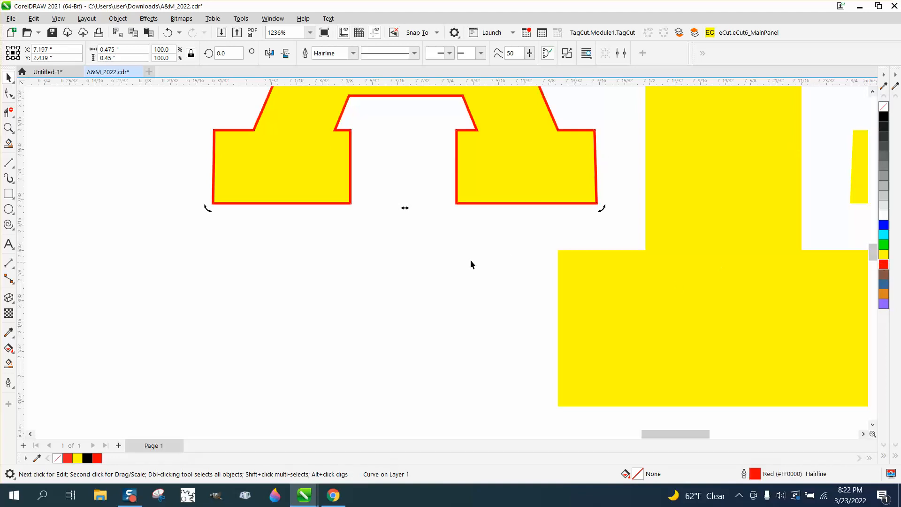
scroll("down", 3)
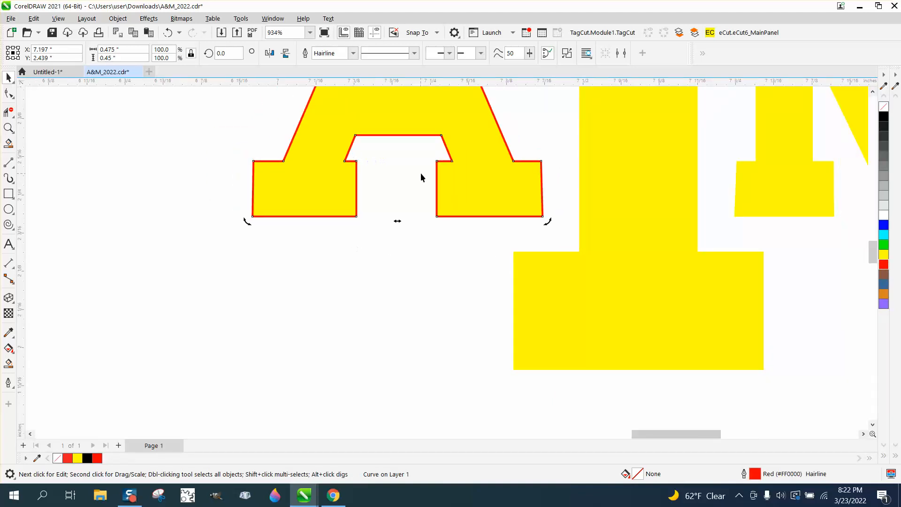
left_click(9, 128)
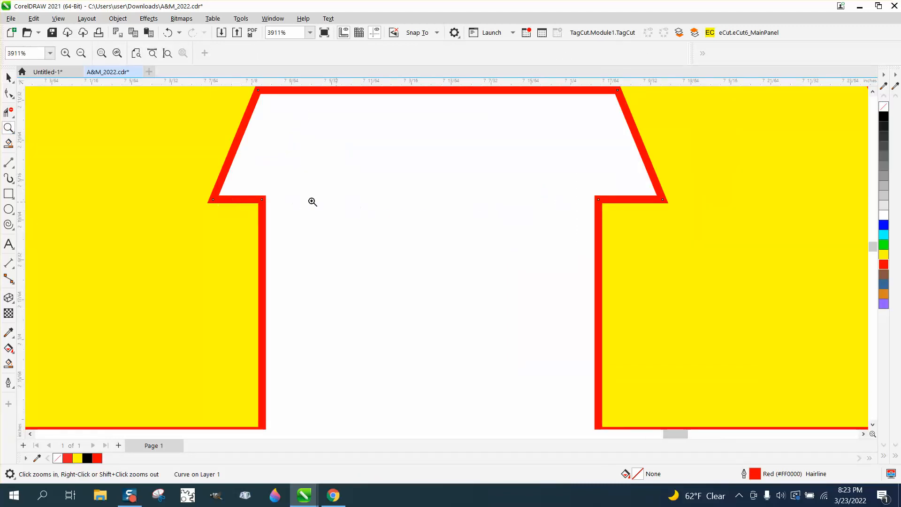
left_click(80, 53)
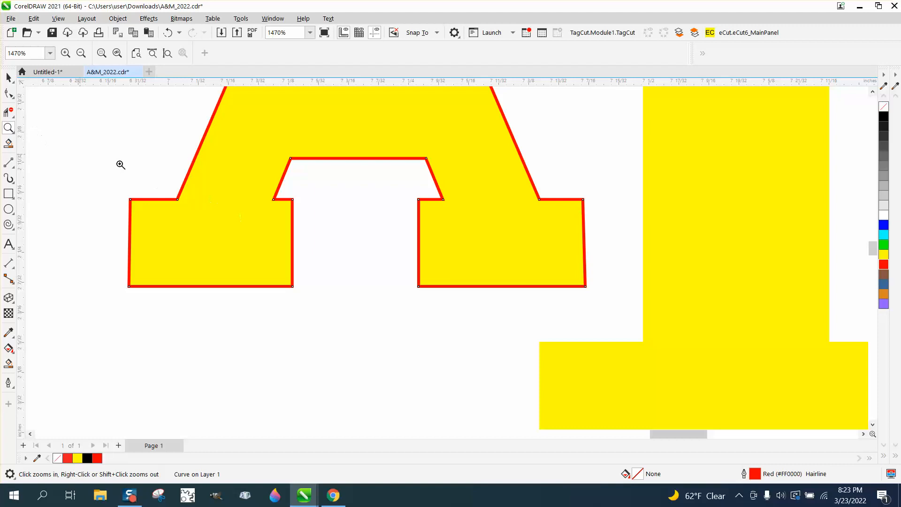